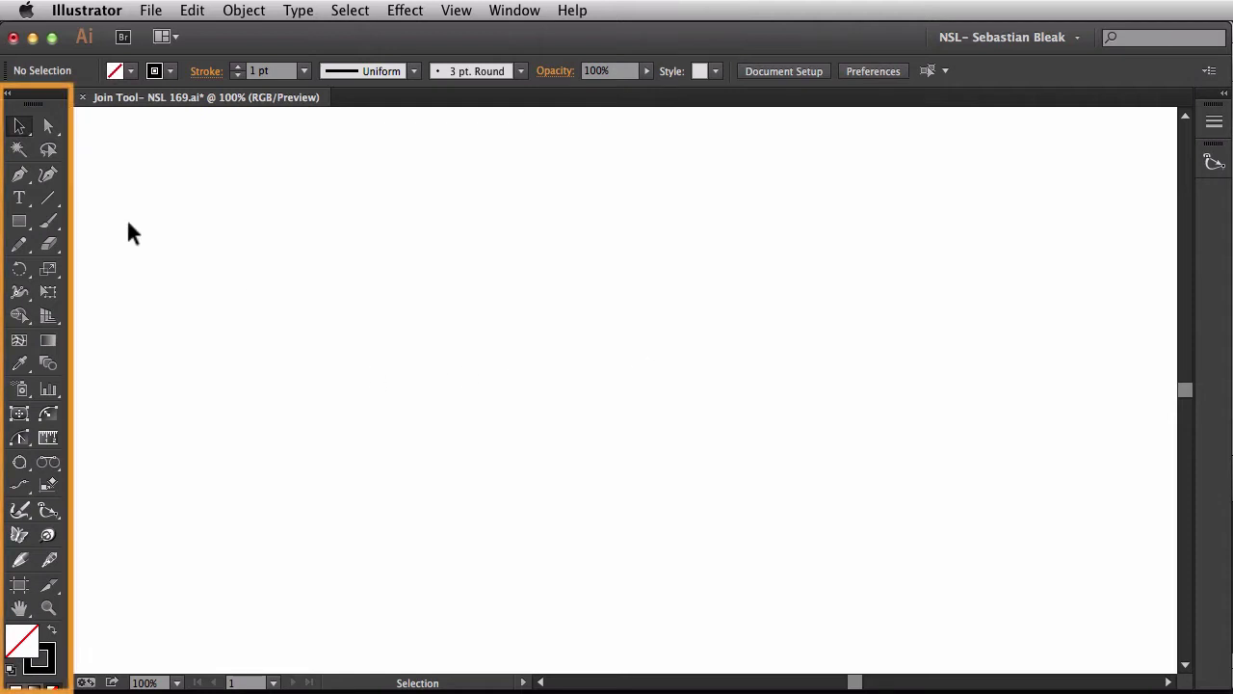
mouse_move(20, 246)
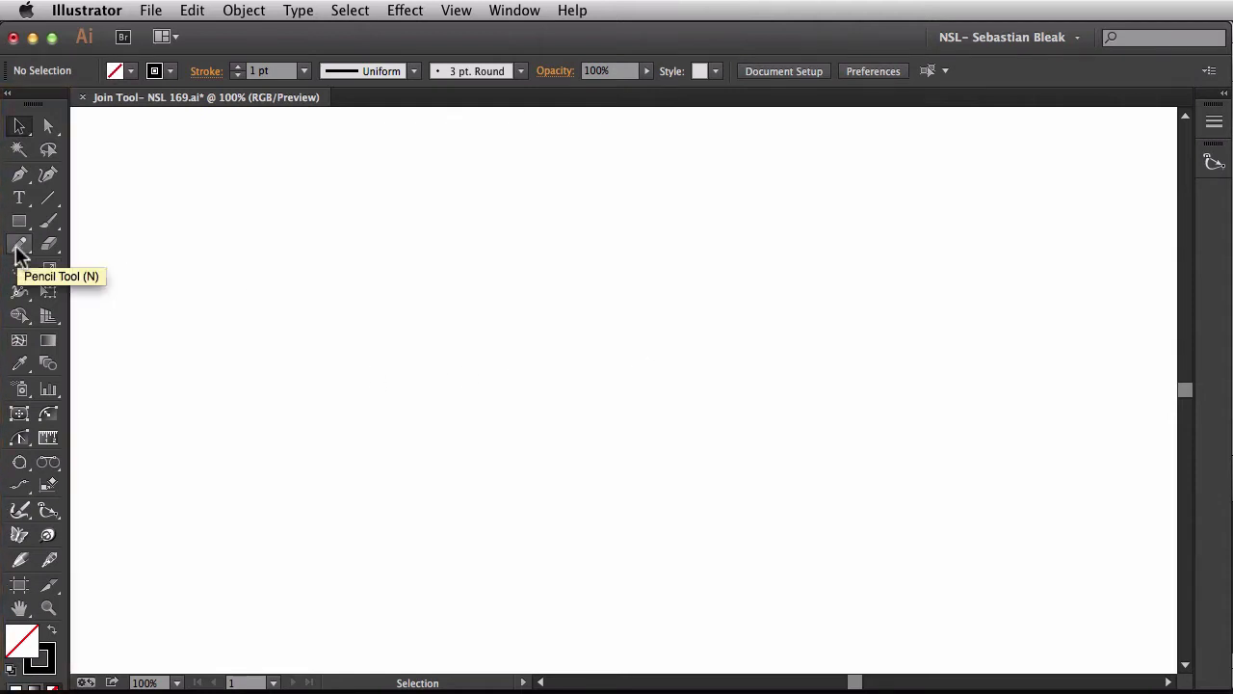
Step: Activate the Pencil tool for freehand sketching on the blank artboard
left_click(20, 243)
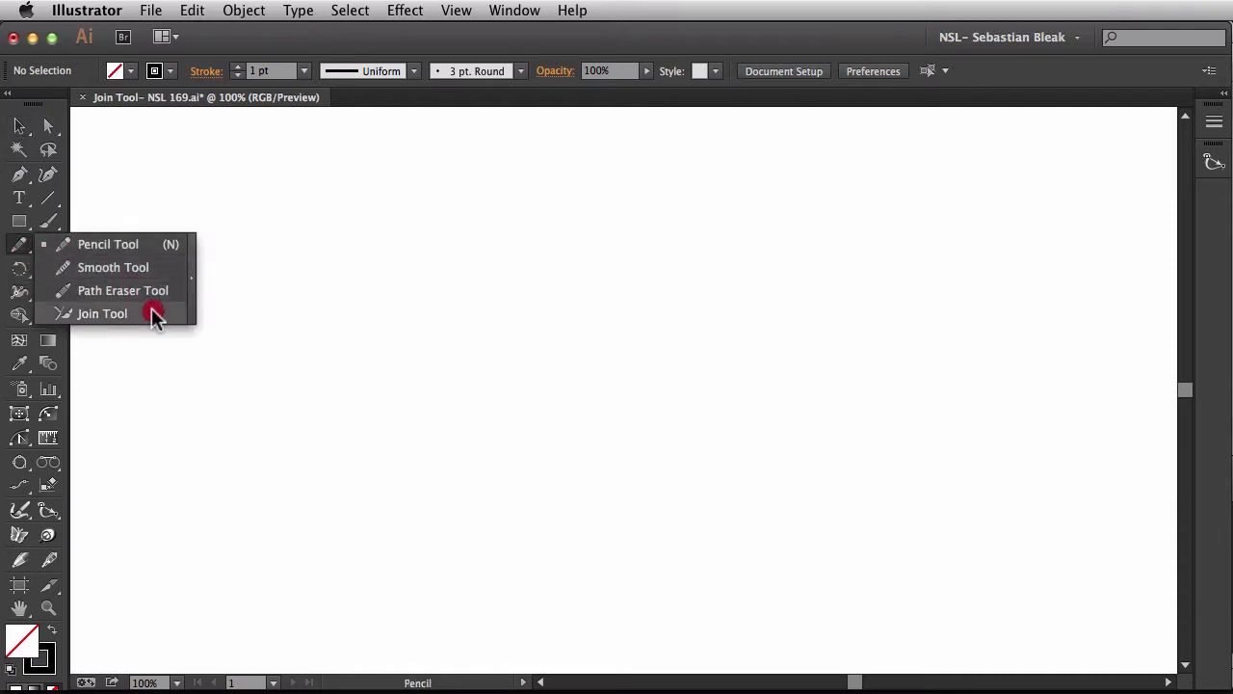
mouse_move(123, 289)
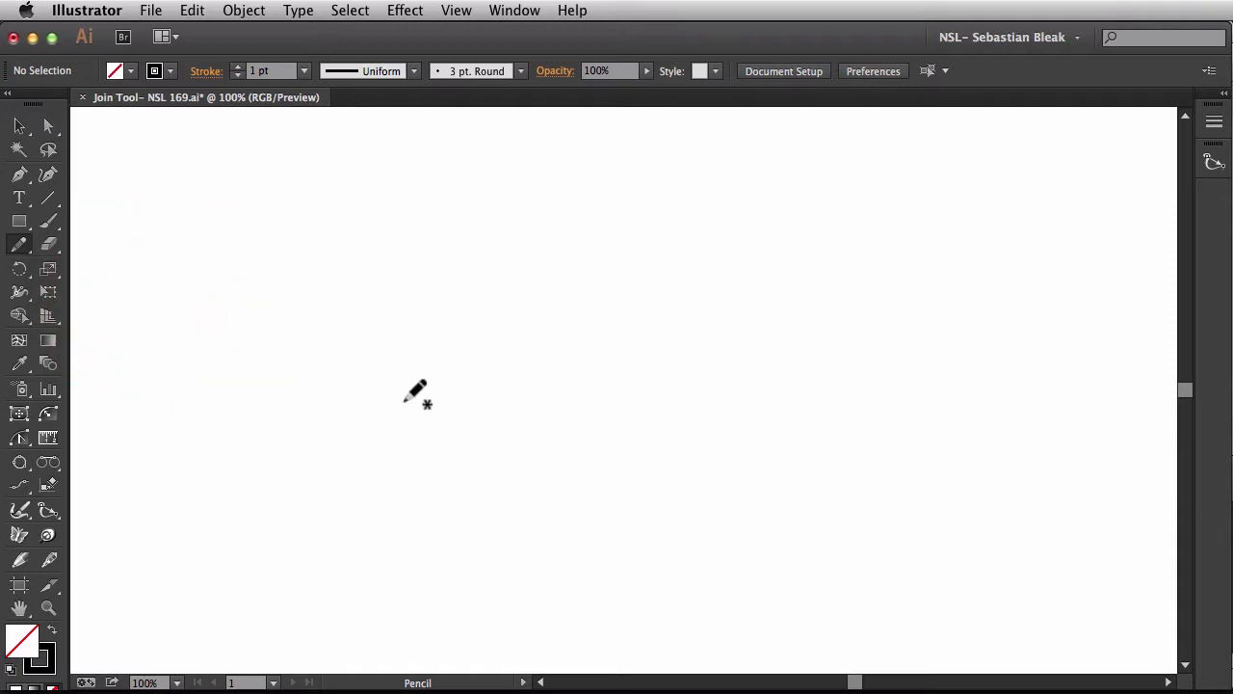
mouse_move(428, 370)
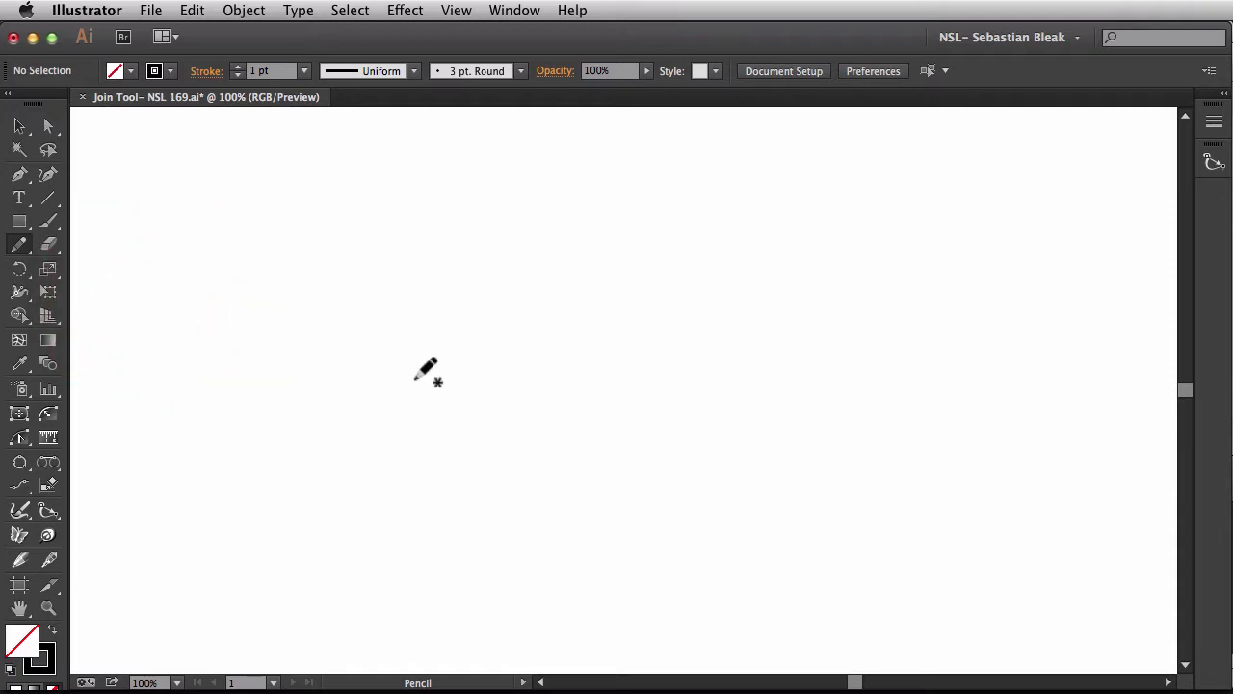
Step: Draw two freehand pencil curves that cross each other
left_click_drag(235, 472, 349, 289)
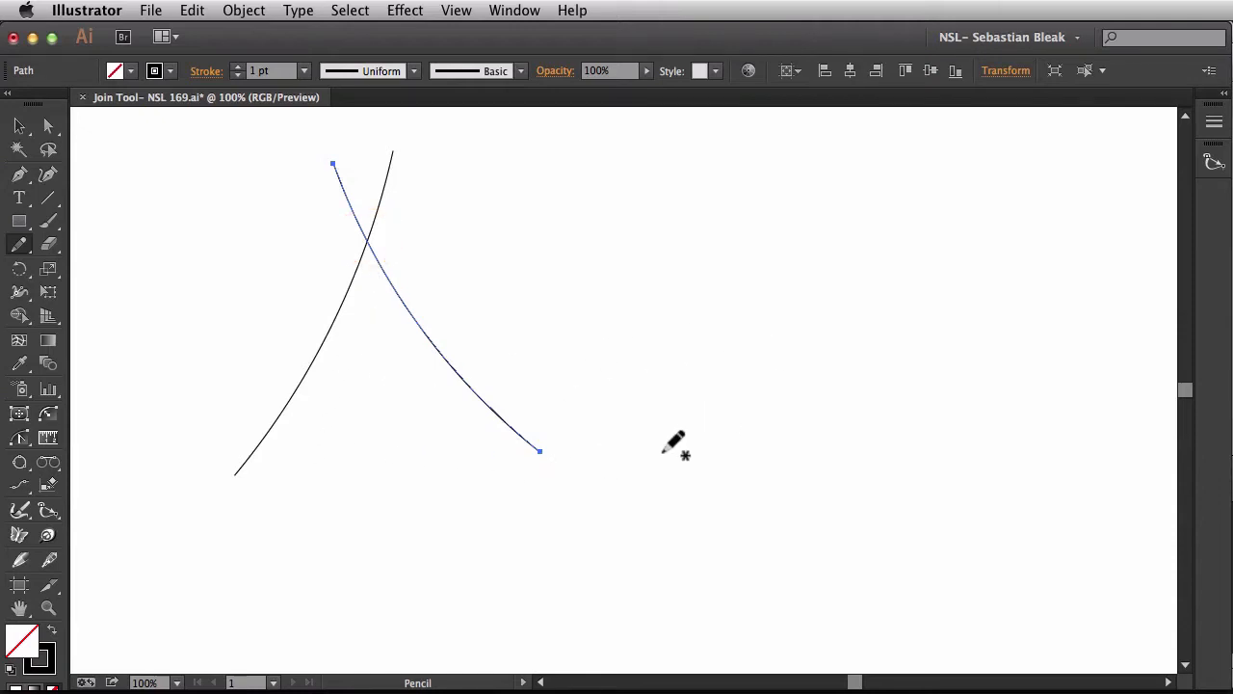
left_click_drag(647, 462, 781, 199)
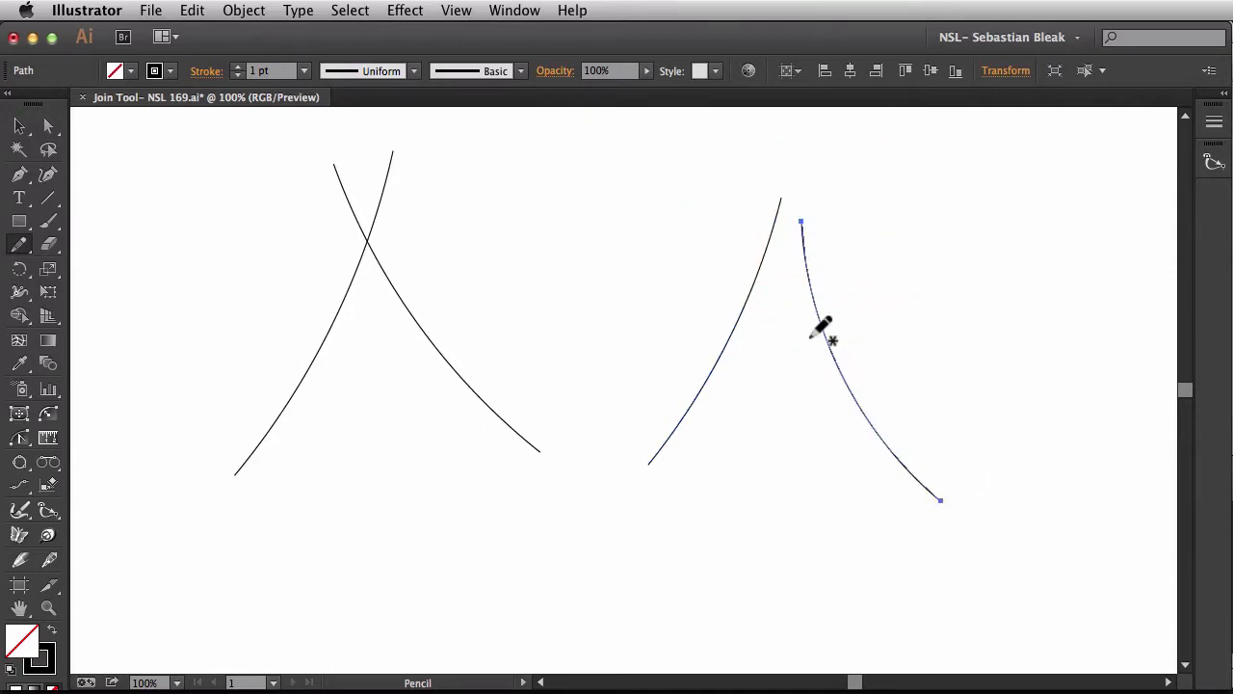
mouse_move(717, 370)
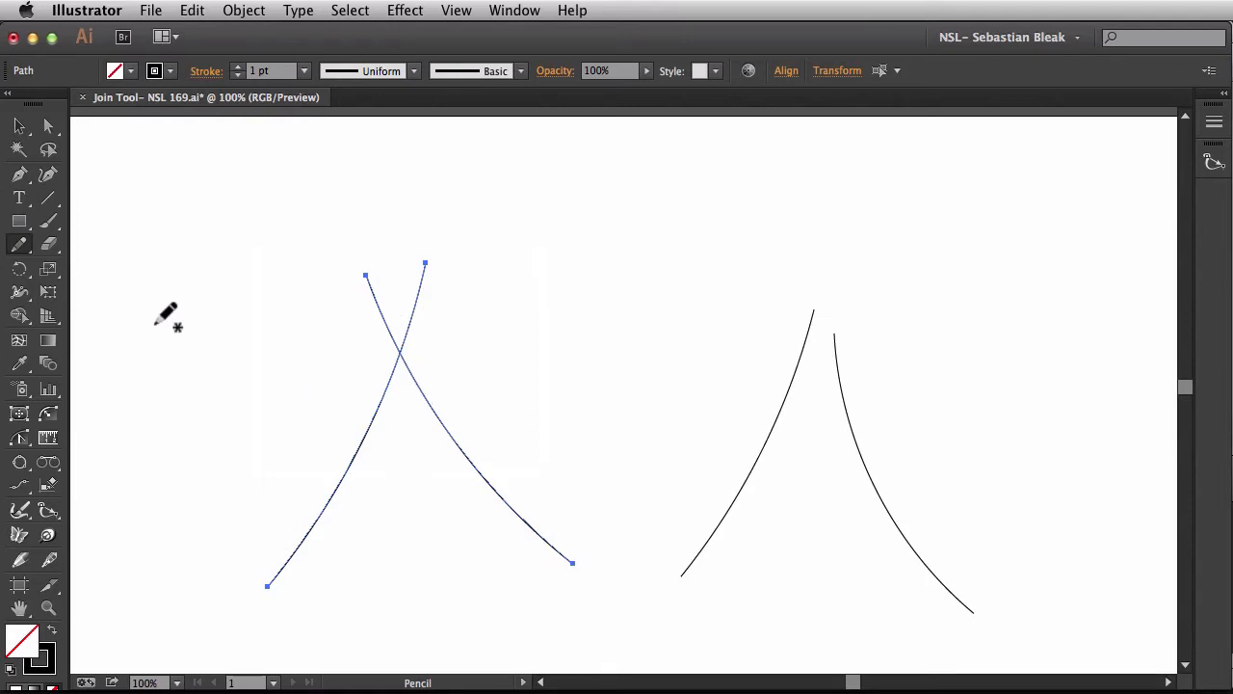
Step: Switch from the Pencil tool to the Join Tool in its flyout
left_click(20, 243)
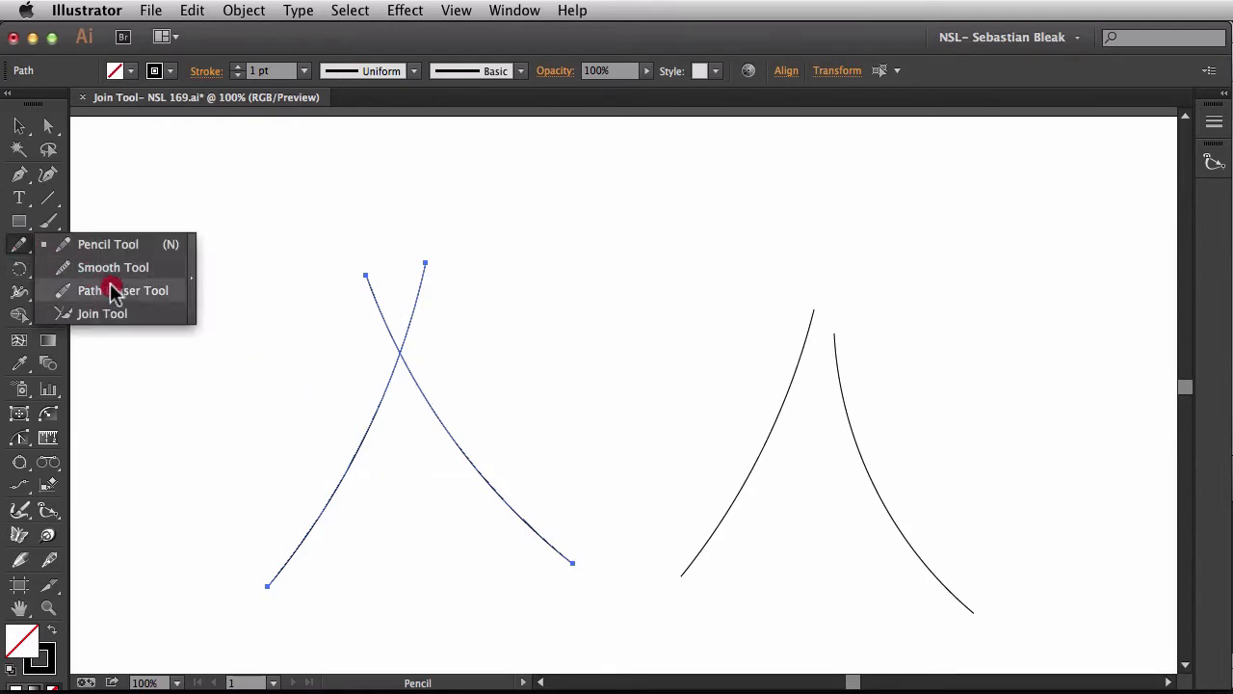
left_click(100, 312)
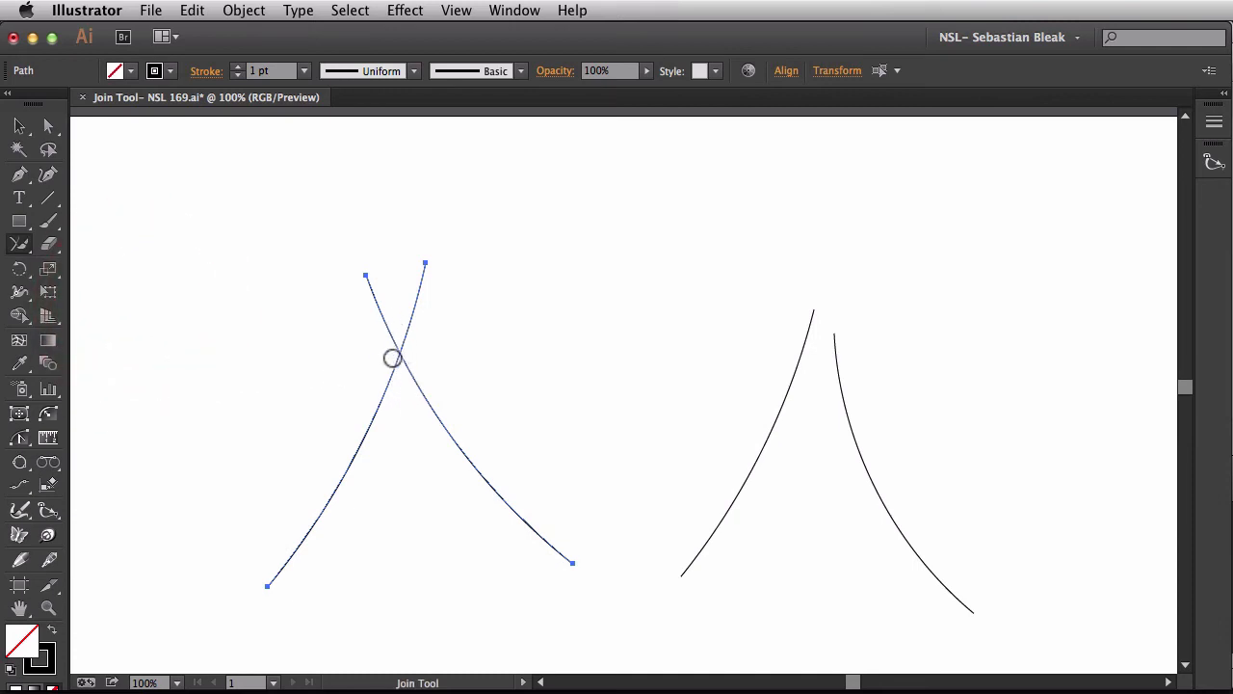
mouse_move(418, 356)
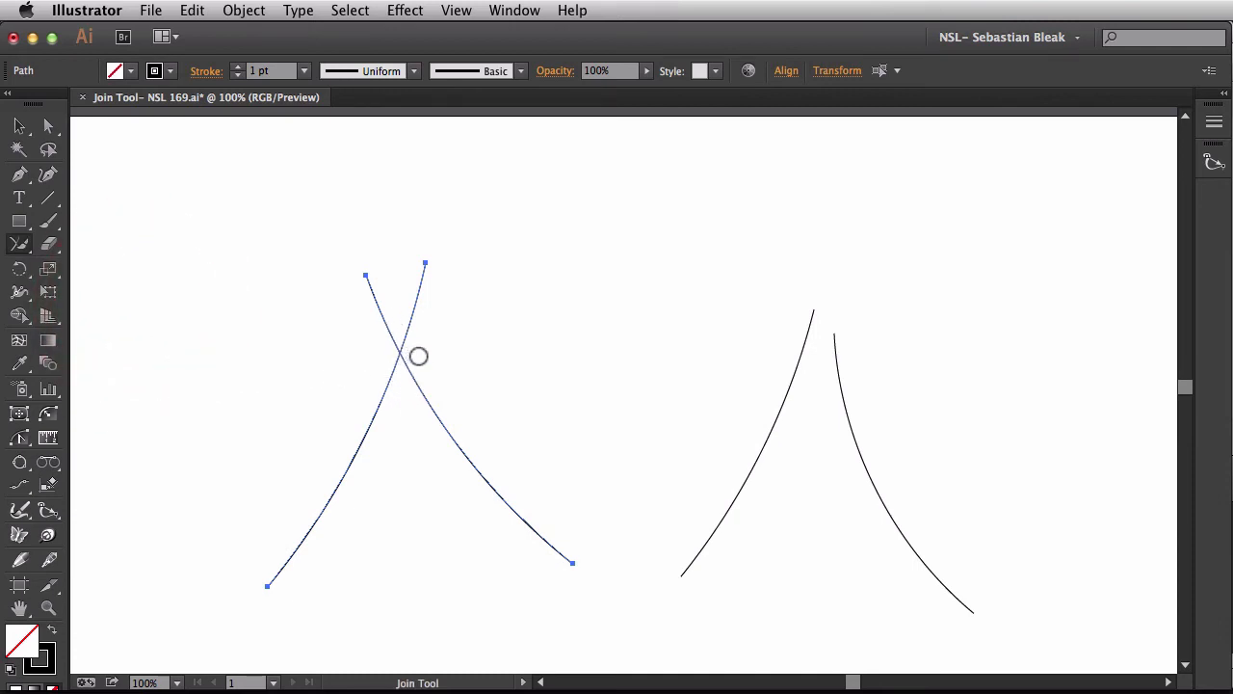
mouse_move(438, 399)
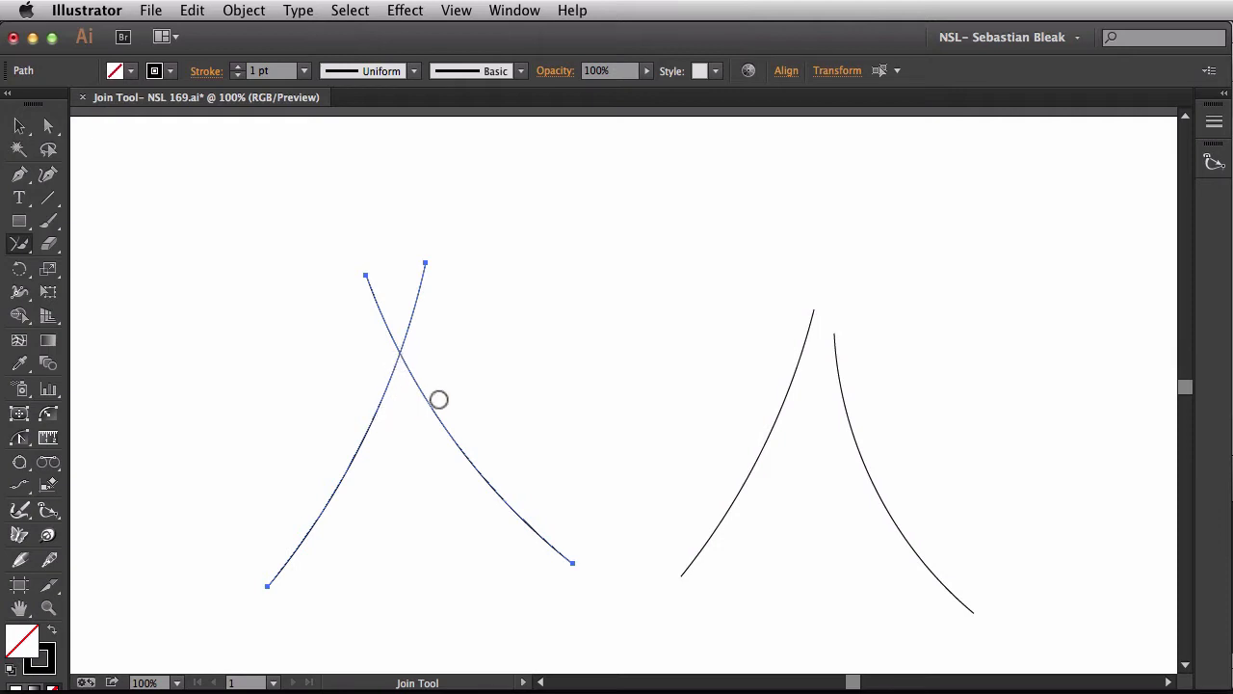
mouse_move(420, 403)
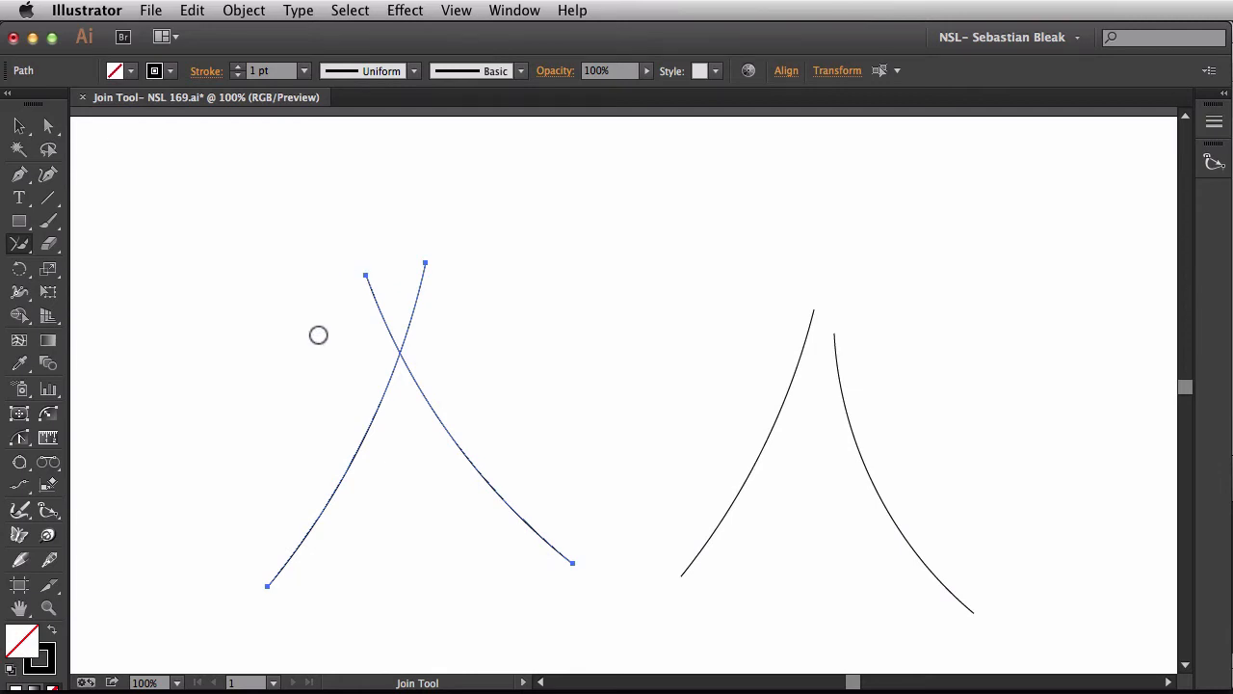
mouse_move(356, 362)
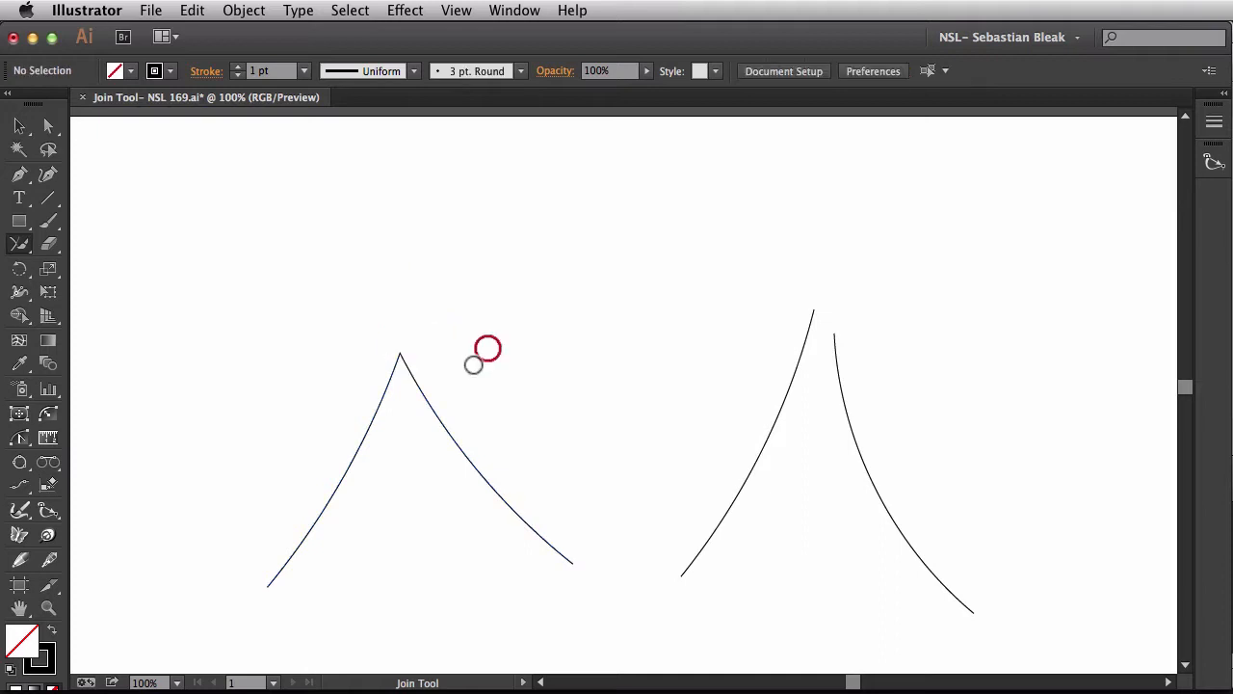
mouse_move(401, 551)
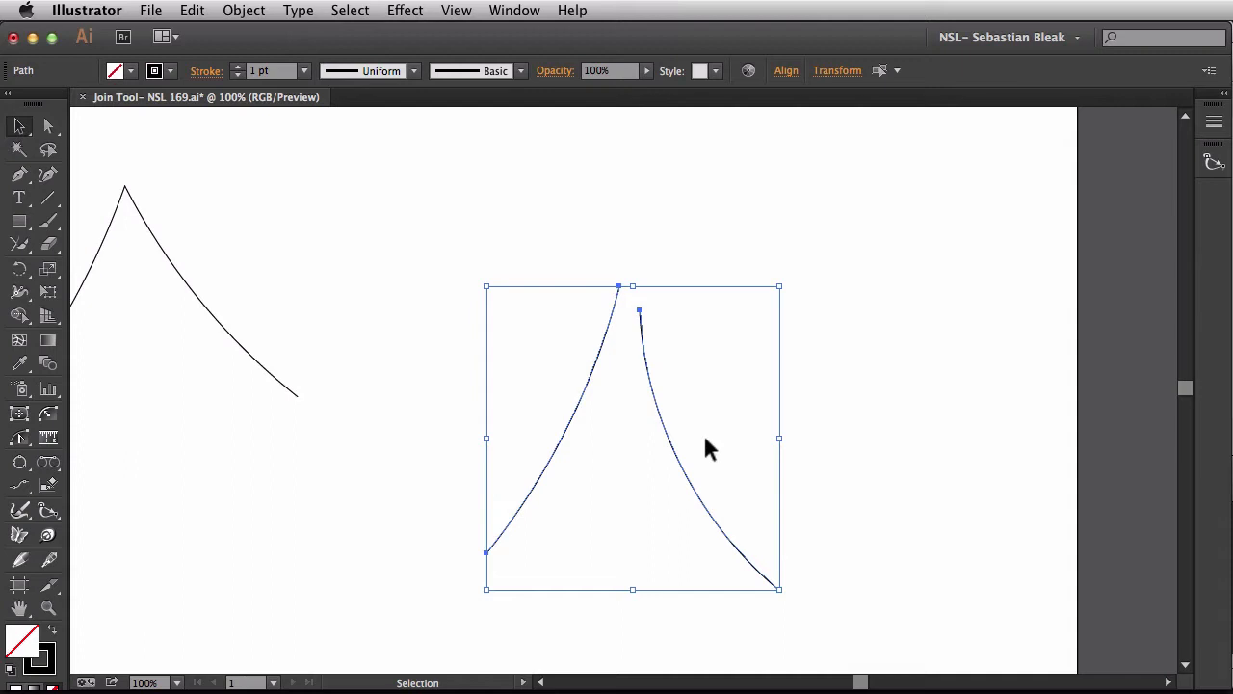
Step: Try Object > Path > Join on the right curves, then undo back to separate curves
key("cmd+j")
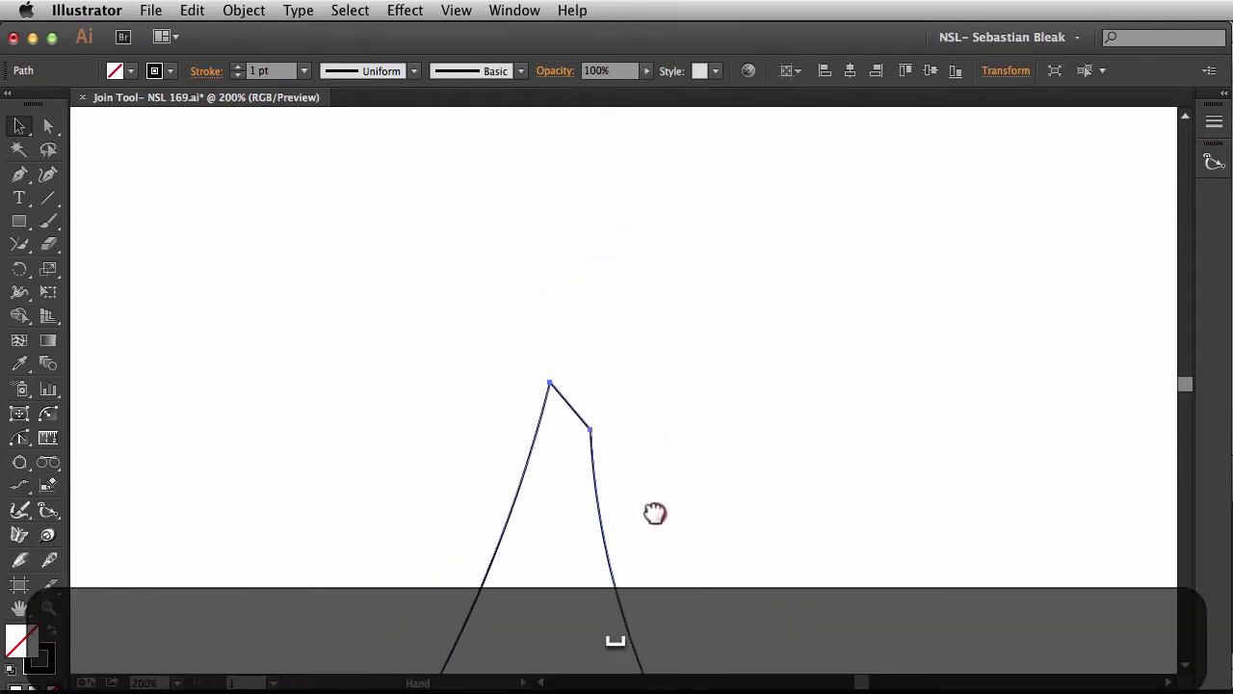
key("cmd+z")
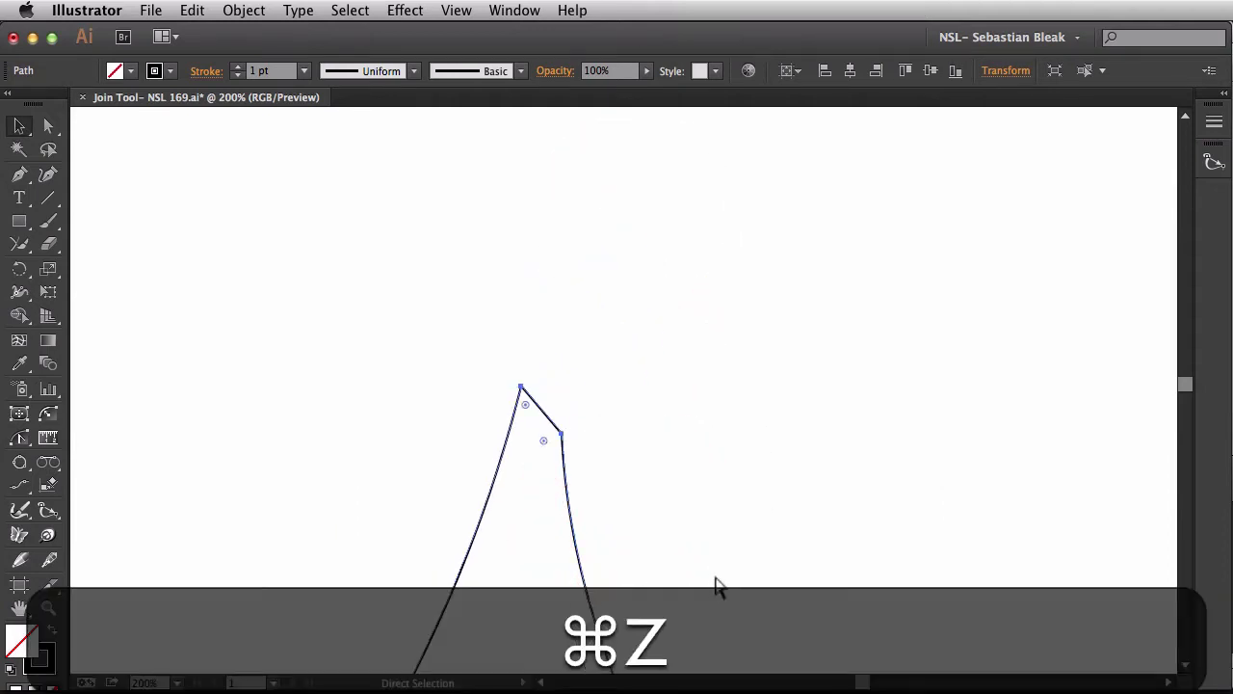
key("cmd+z")
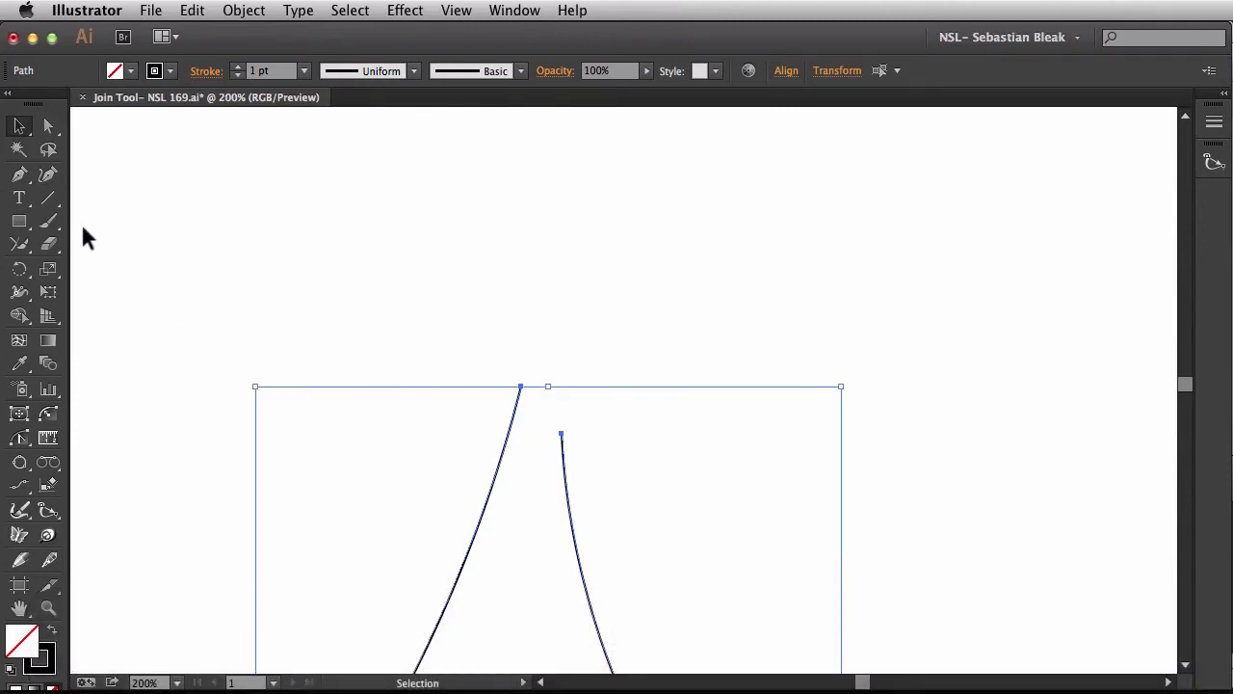
Step: Join the right curves into a pointed peak with the Join Tool, then return to Selection
left_click(20, 243)
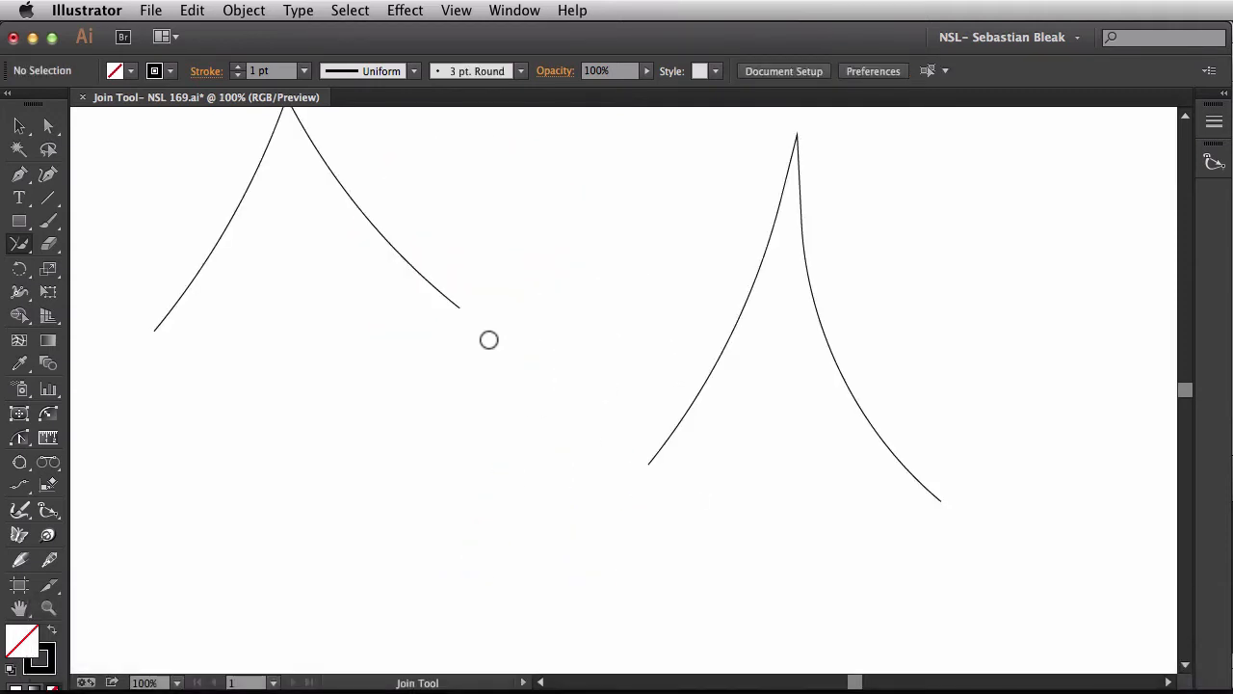
key("v")
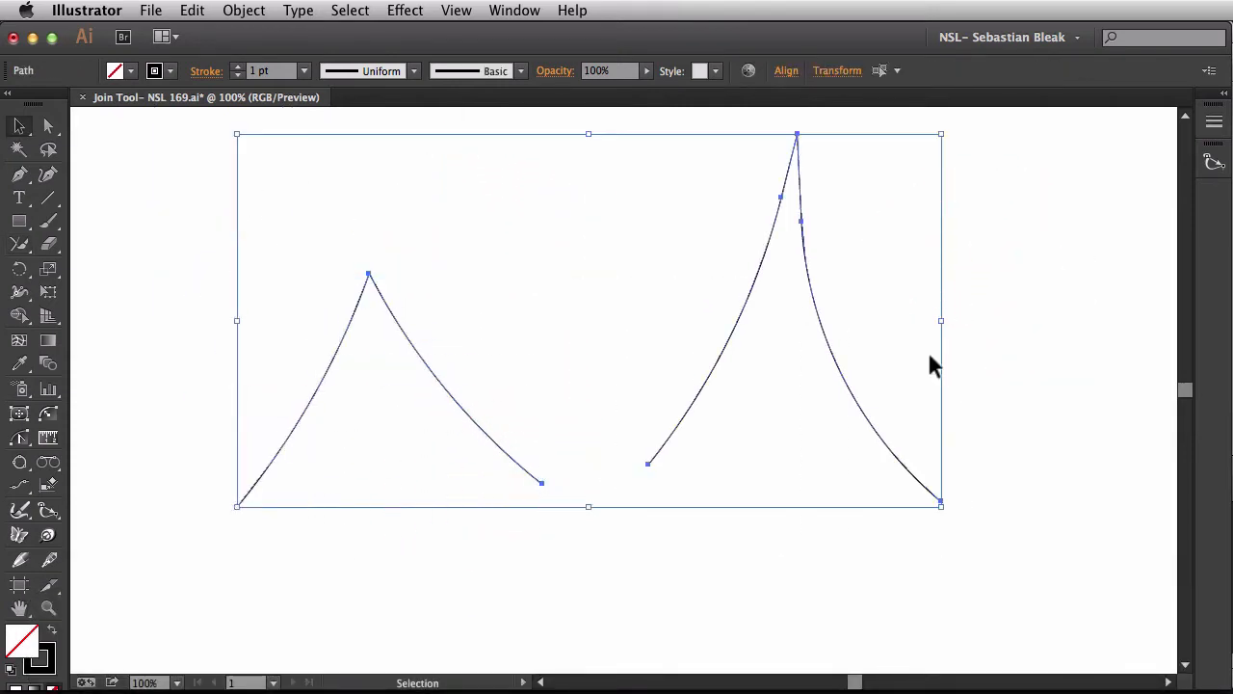
Step: Clear the test paths and draw the first sweeping pencil curve of the fish body
left_click(739, 405)
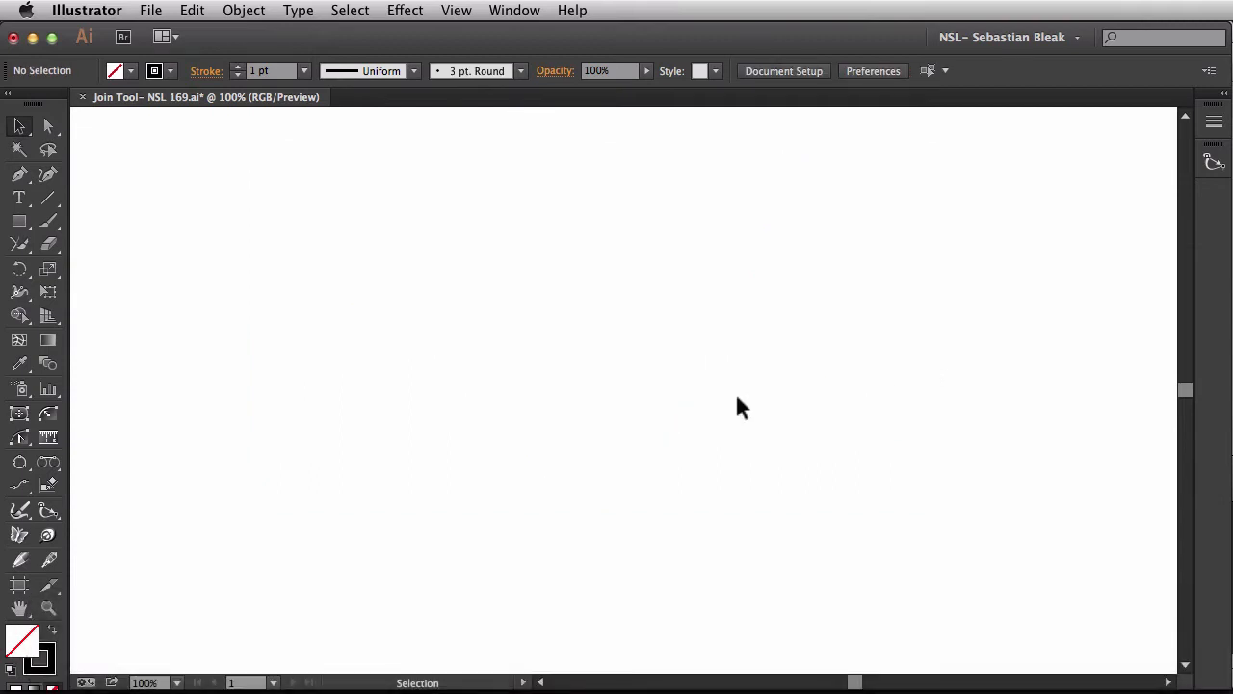
key("n")
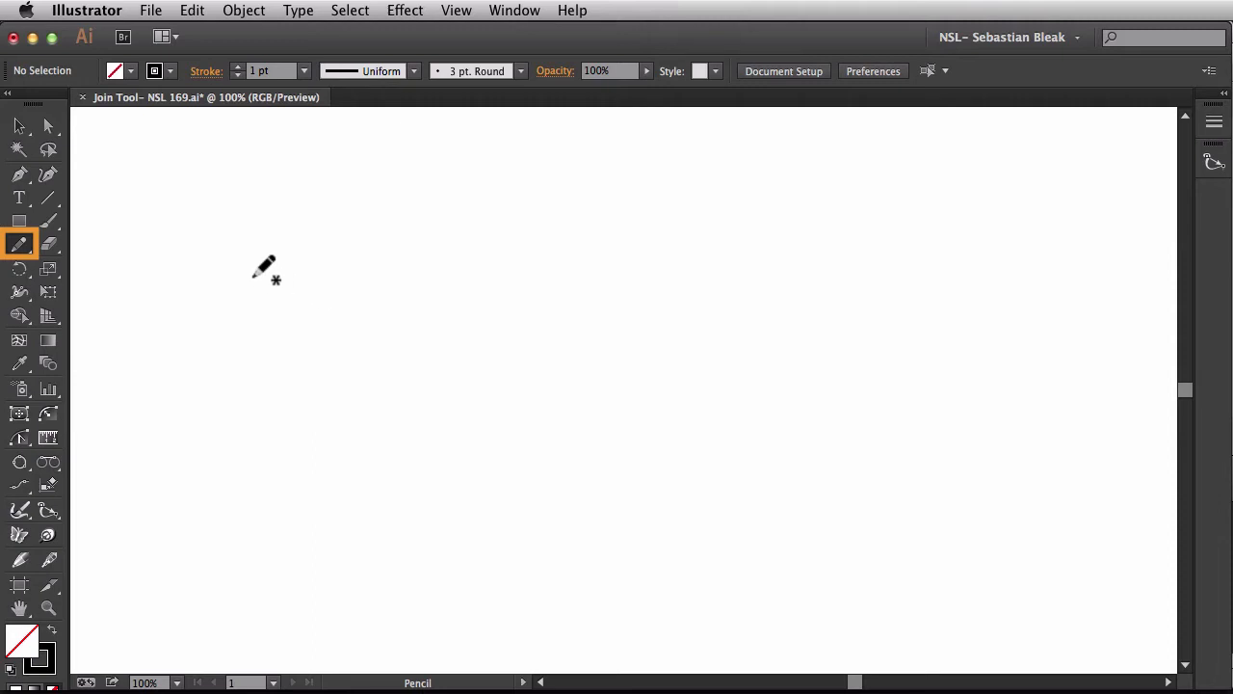
left_click_drag(173, 224, 235, 227)
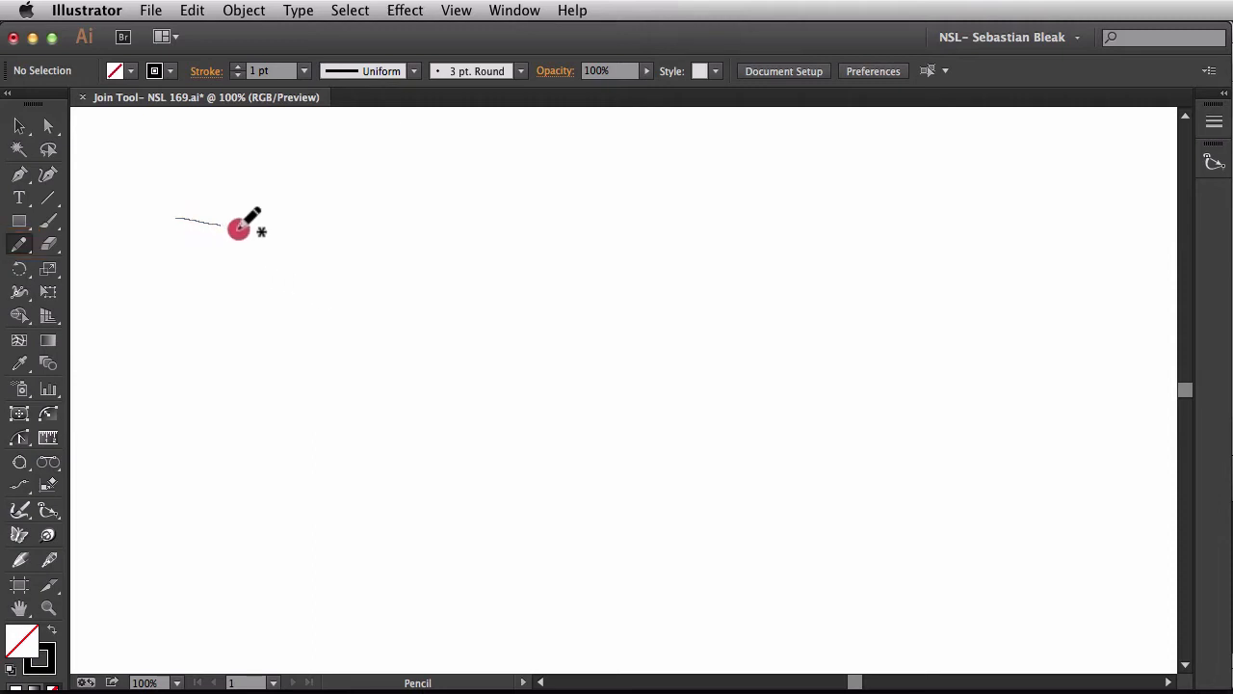
left_click_drag(239, 227, 1114, 327)
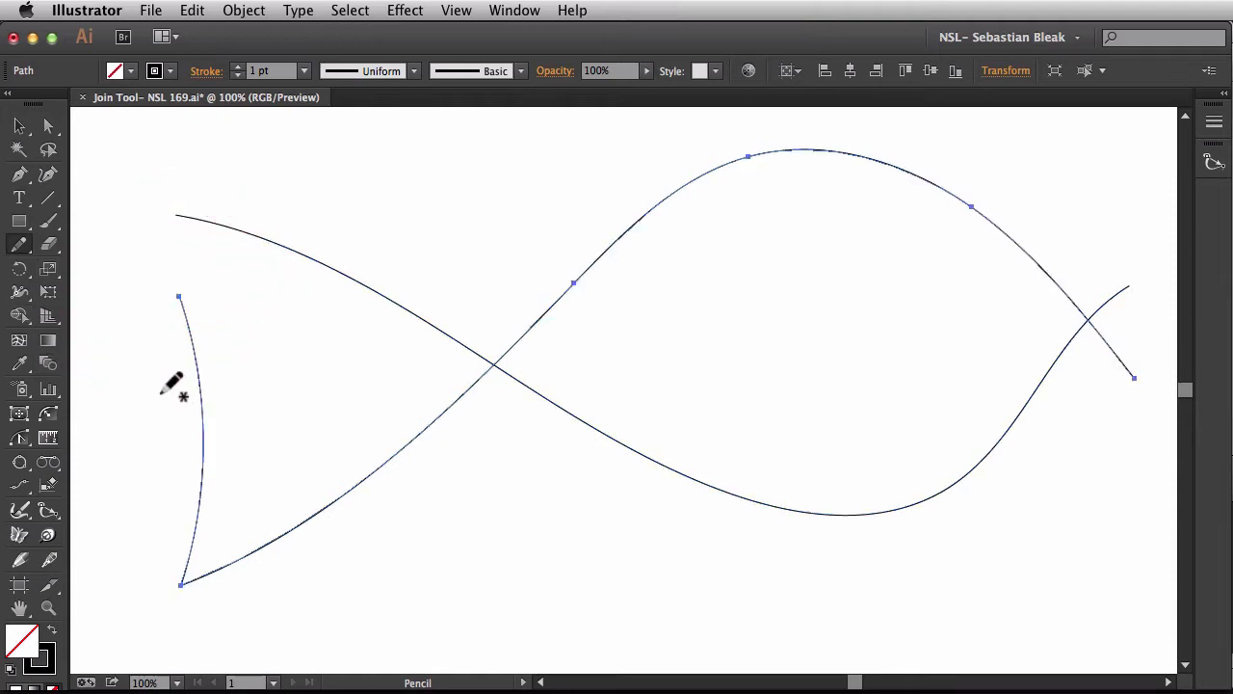
mouse_move(579, 505)
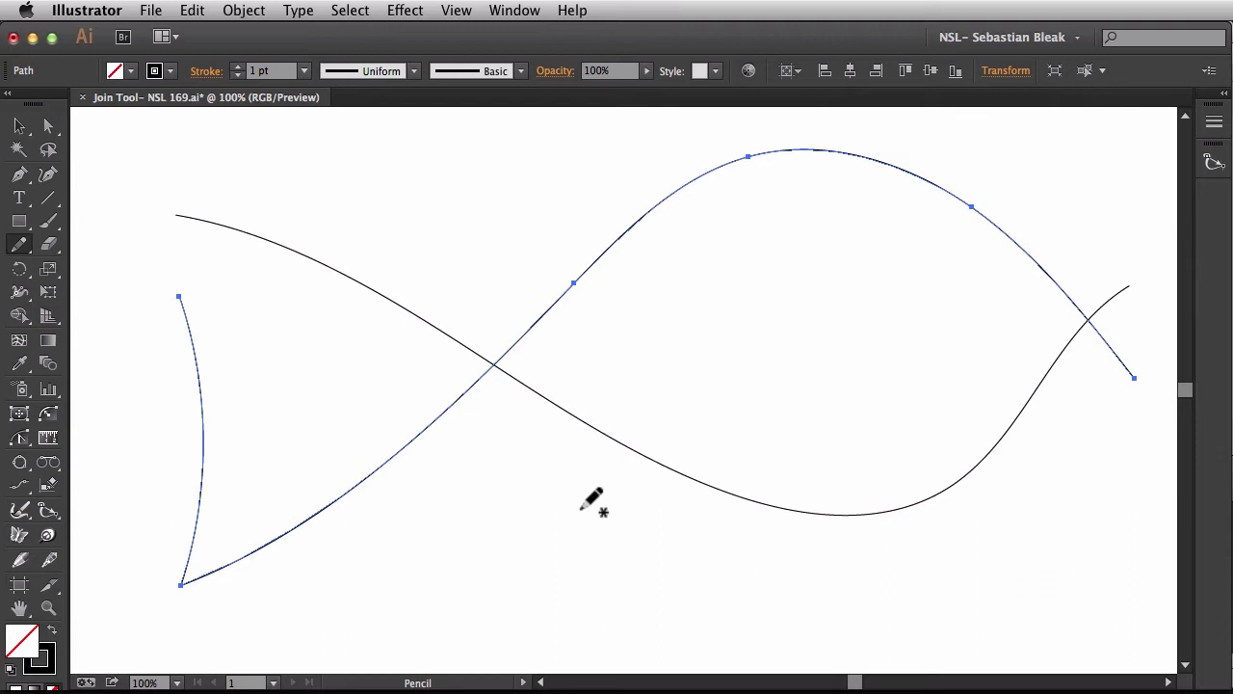
mouse_move(501, 464)
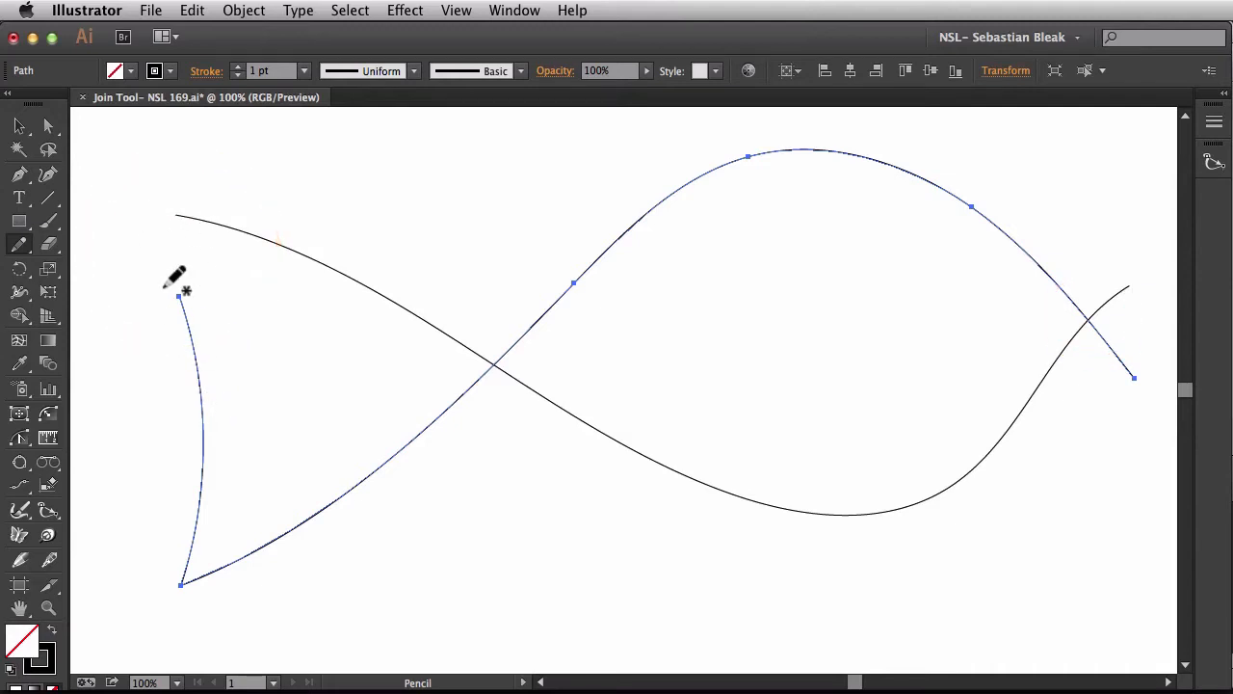
mouse_move(202, 331)
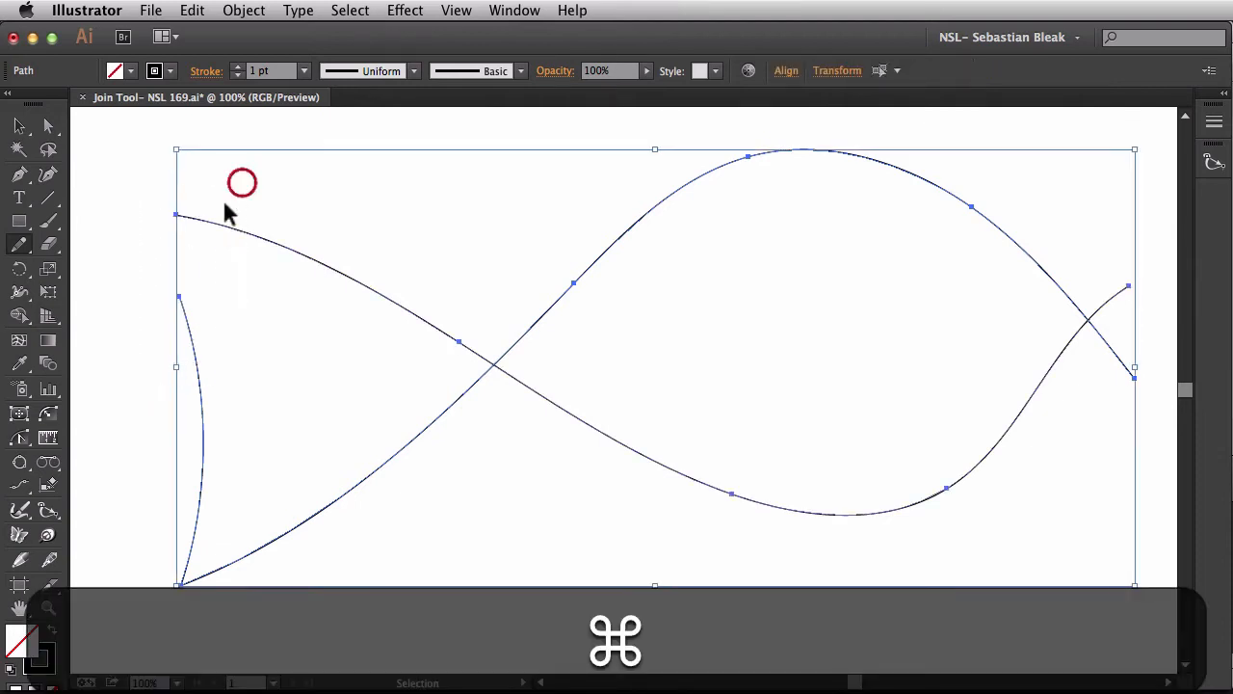
Step: Join the fish's tail corners and crossing nose ends into pointed tips with the Join Tool
left_click(19, 242)
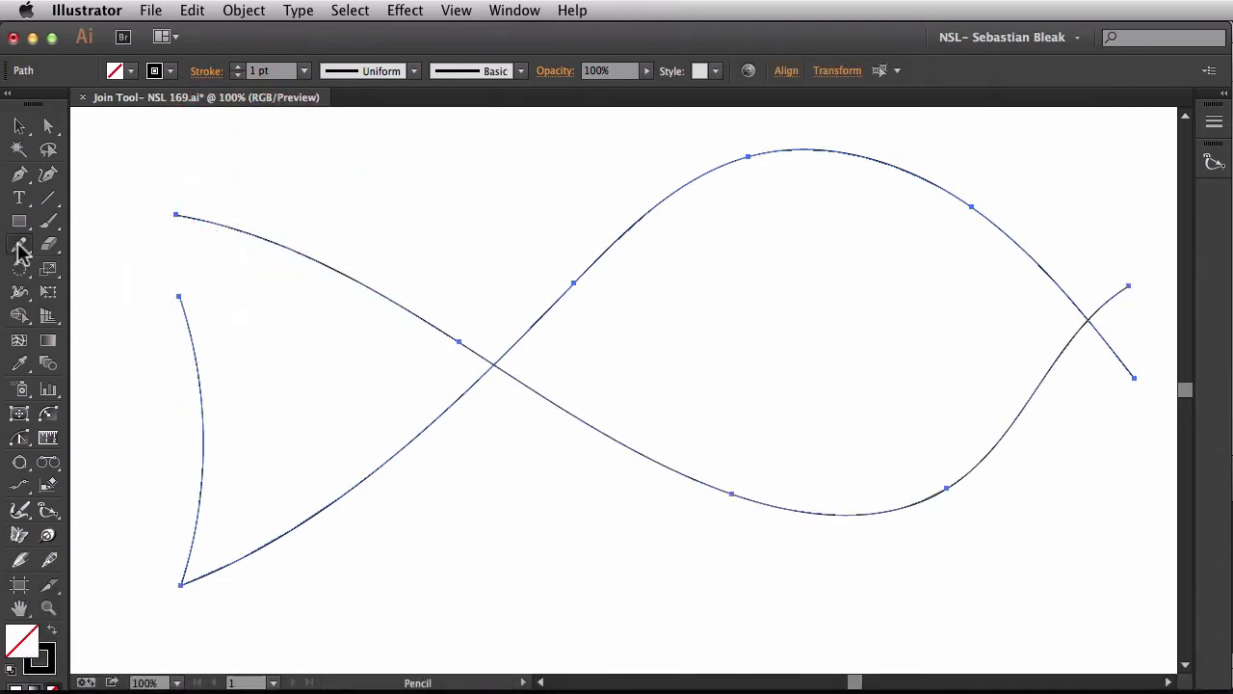
left_click(19, 242)
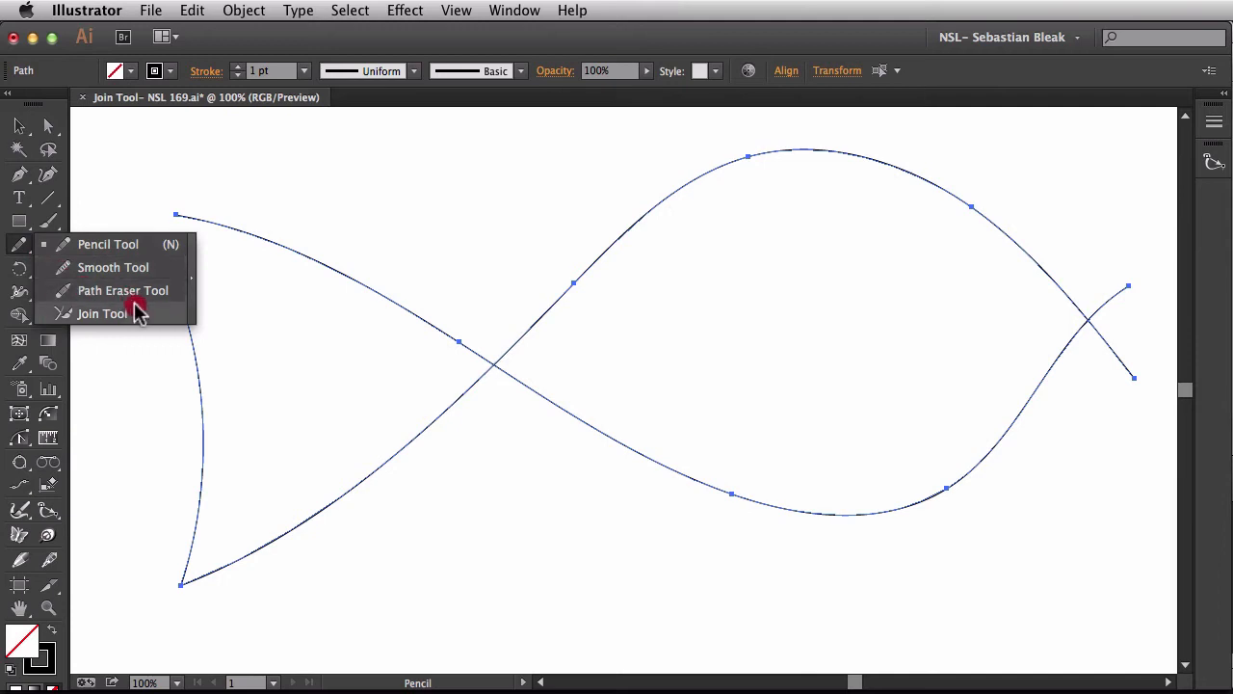
mouse_move(193, 287)
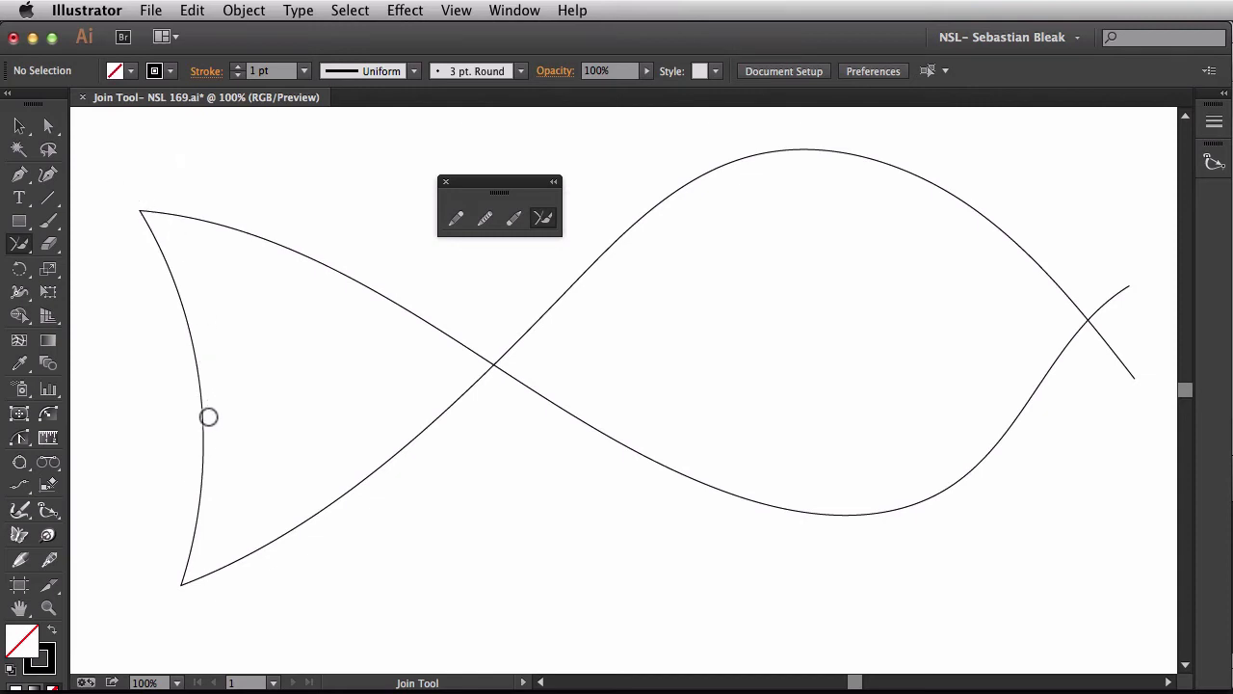
mouse_move(1077, 283)
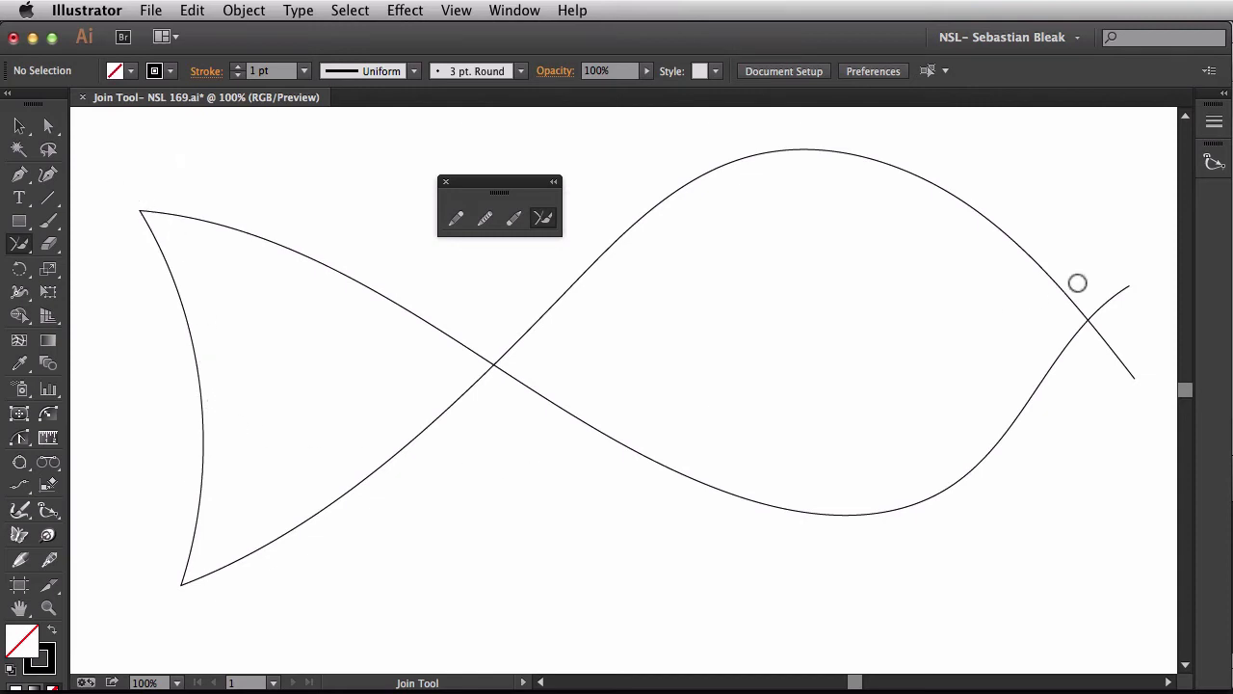
left_click_drag(1079, 260, 1117, 389)
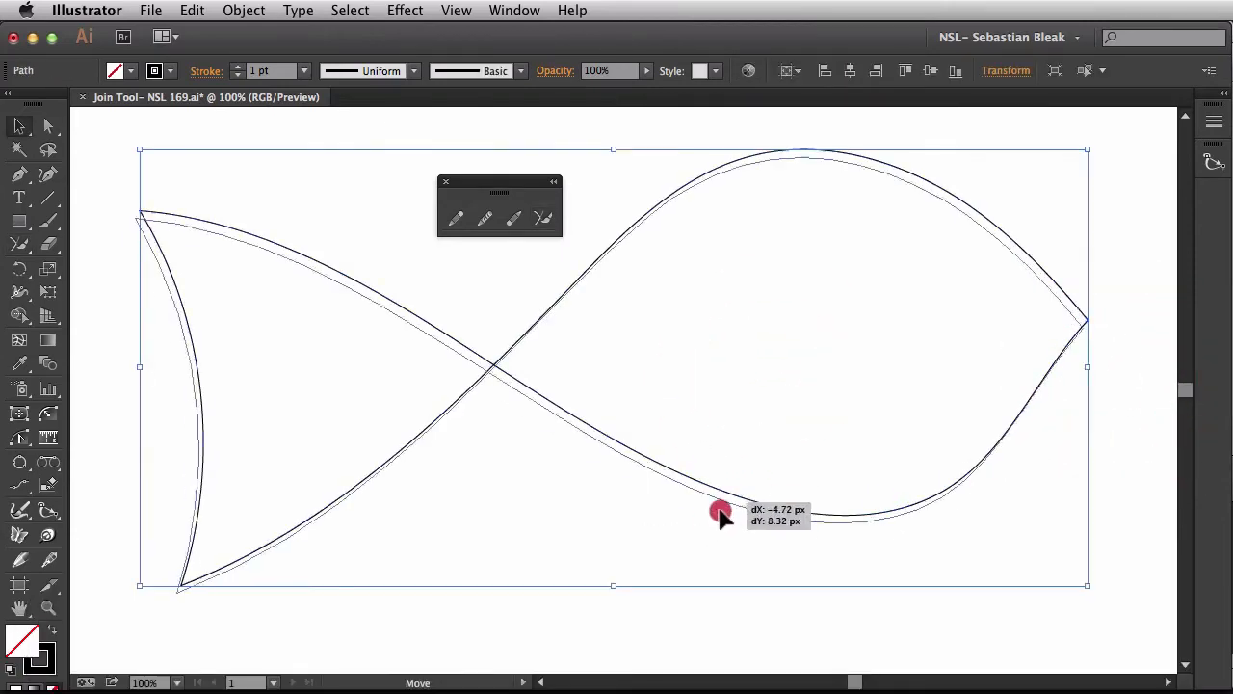
Step: Select the joined fish outline and undo the last change before sketching the eye
left_click(48, 435)
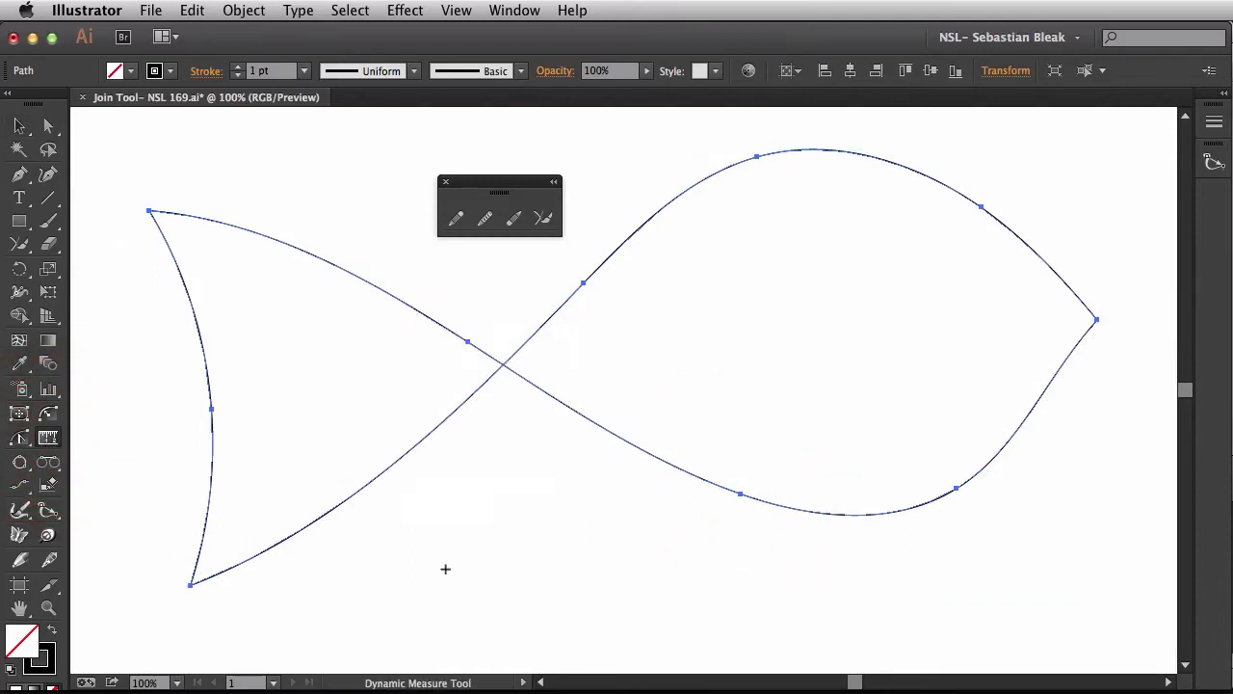
mouse_move(445, 185)
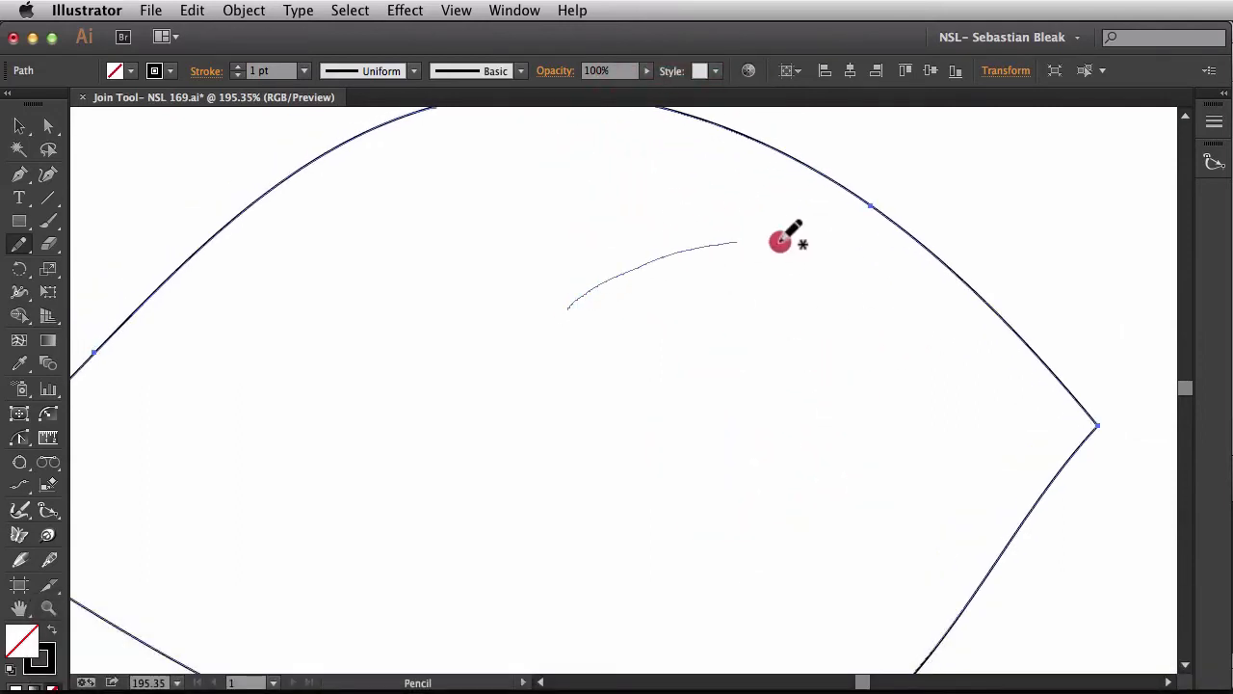
key("cmd+z")
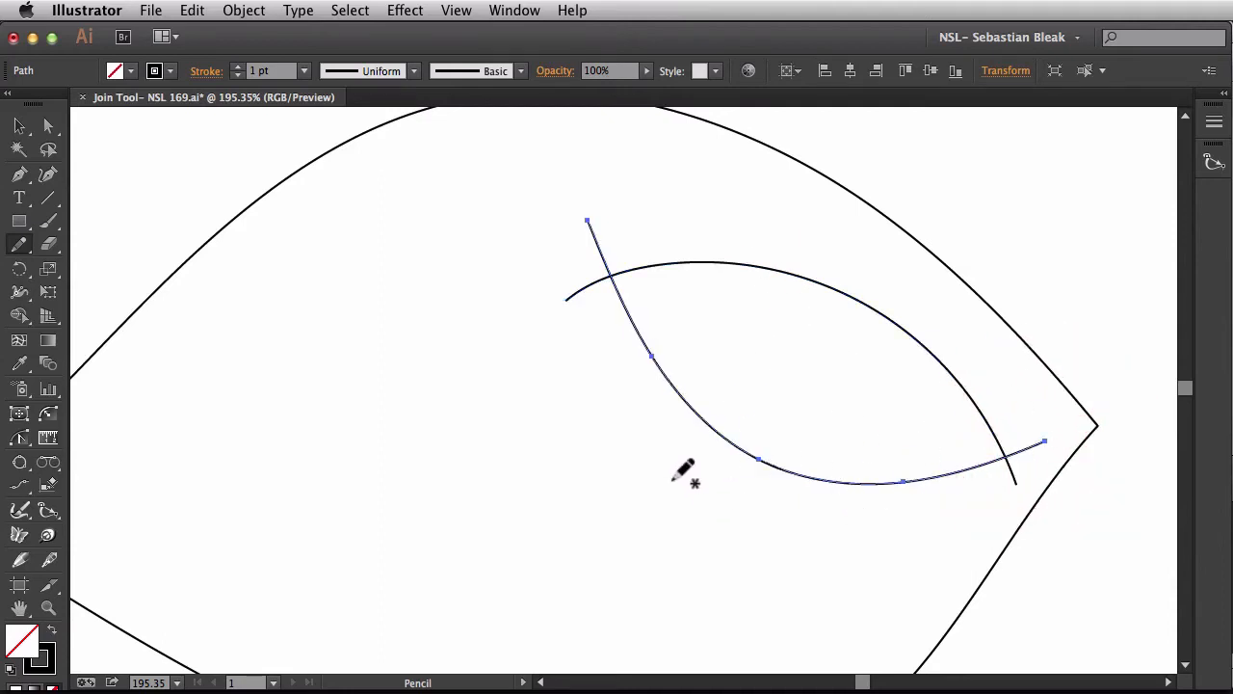
Step: Activate the Shape Builder tool over the two crossing eye curves
left_click(21, 316)
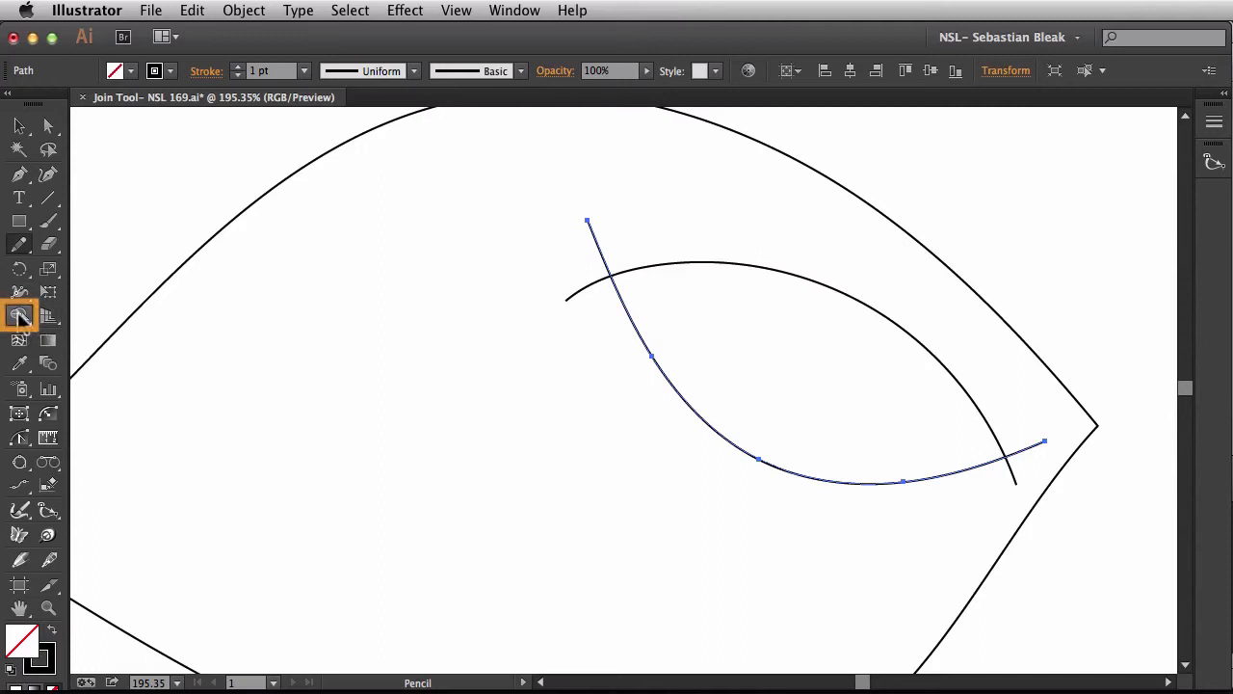
mouse_move(19, 318)
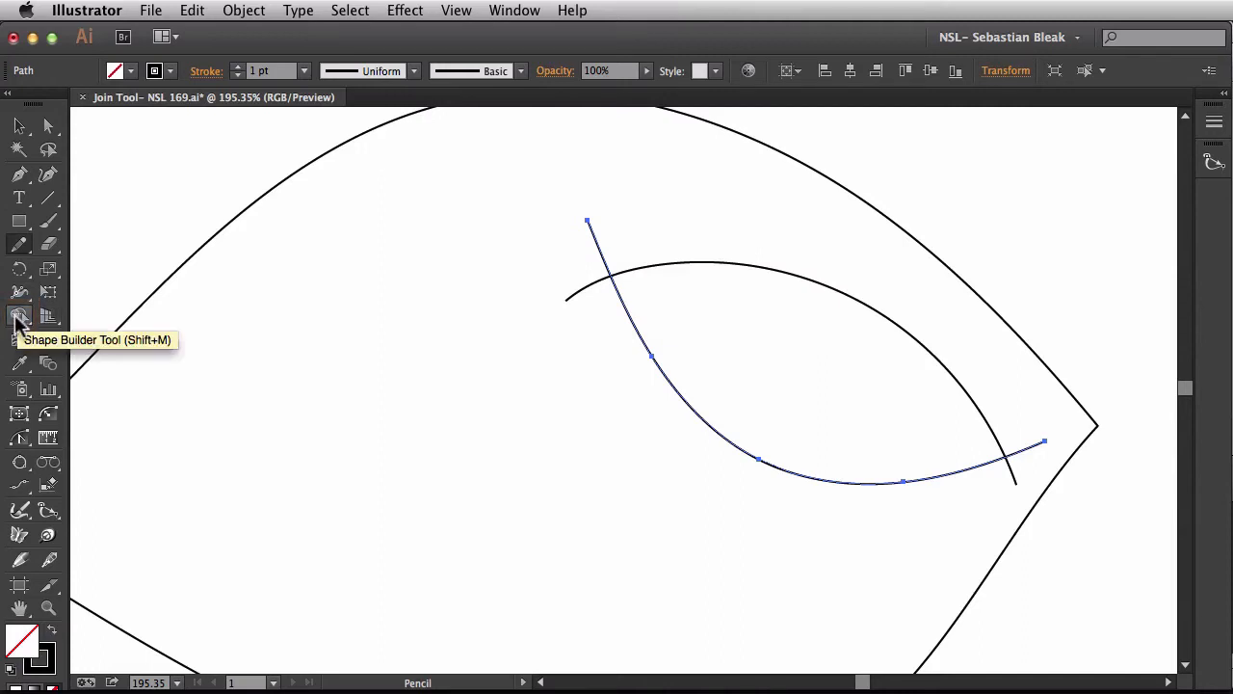
left_click(19, 316)
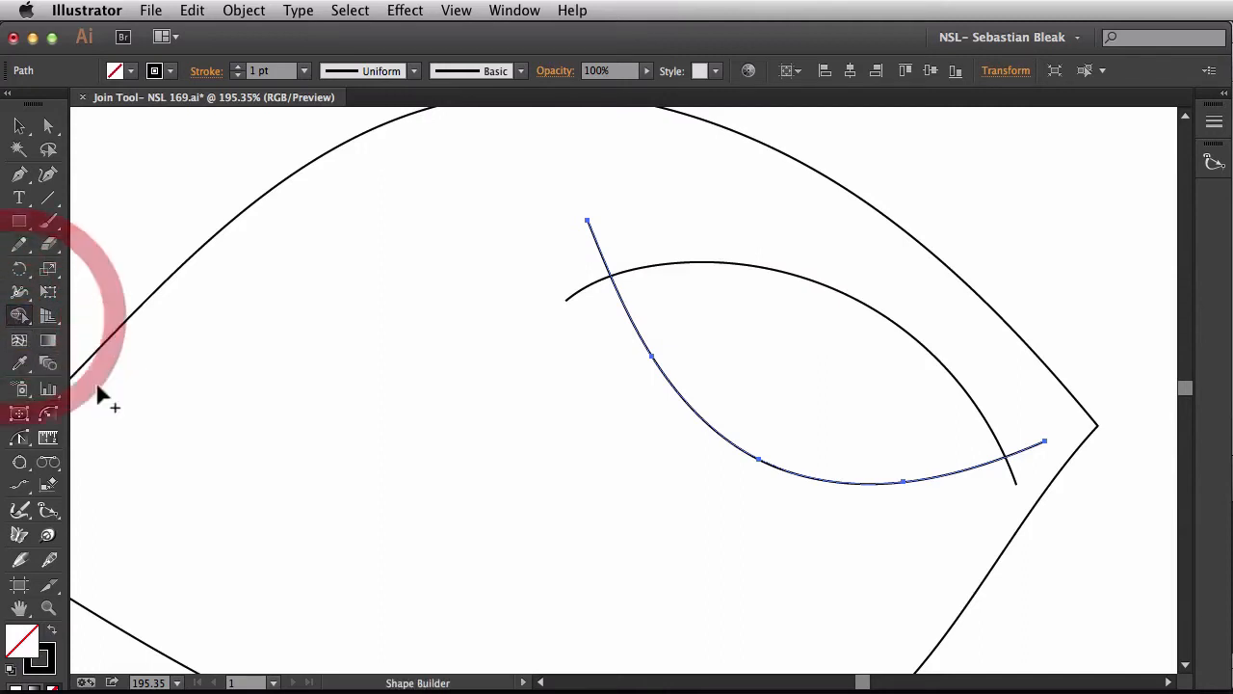
mouse_move(598, 364)
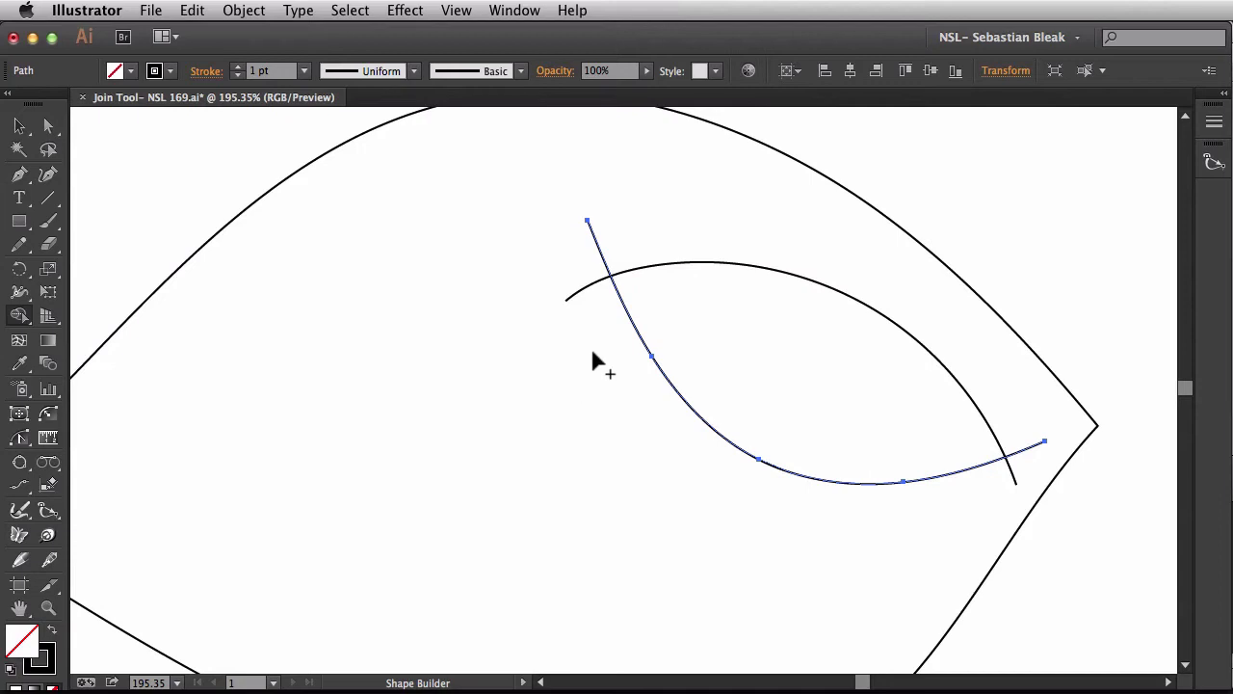
mouse_move(597, 351)
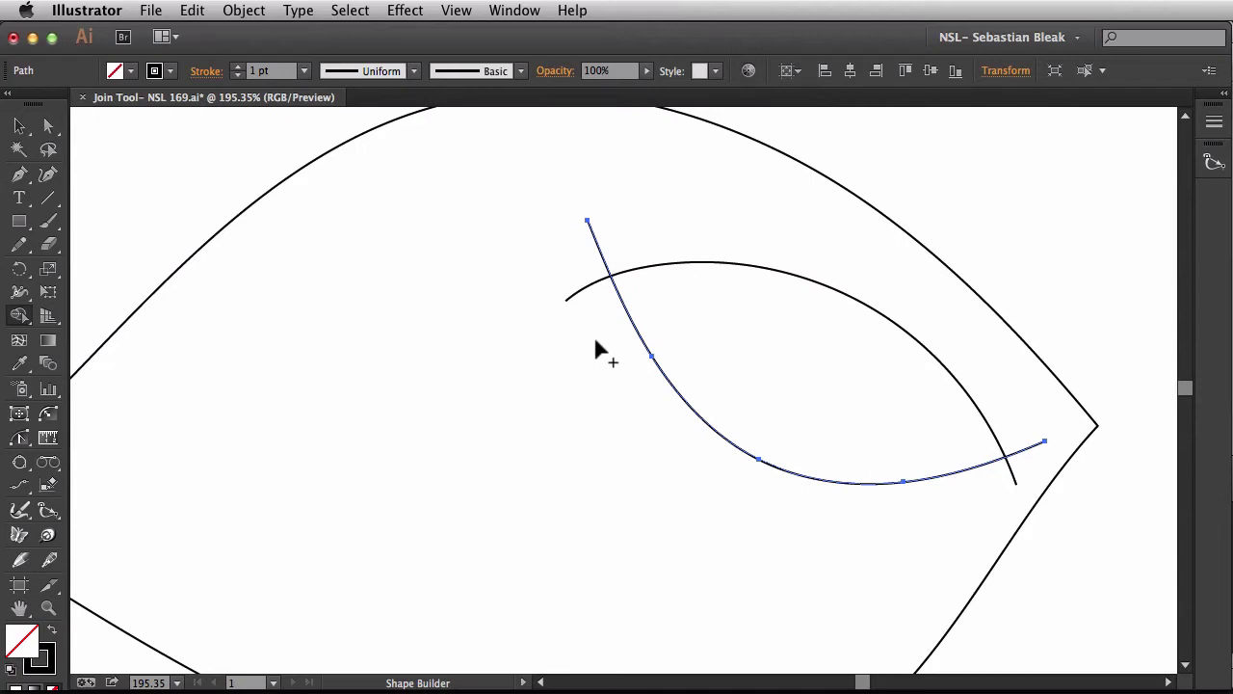
mouse_move(621, 231)
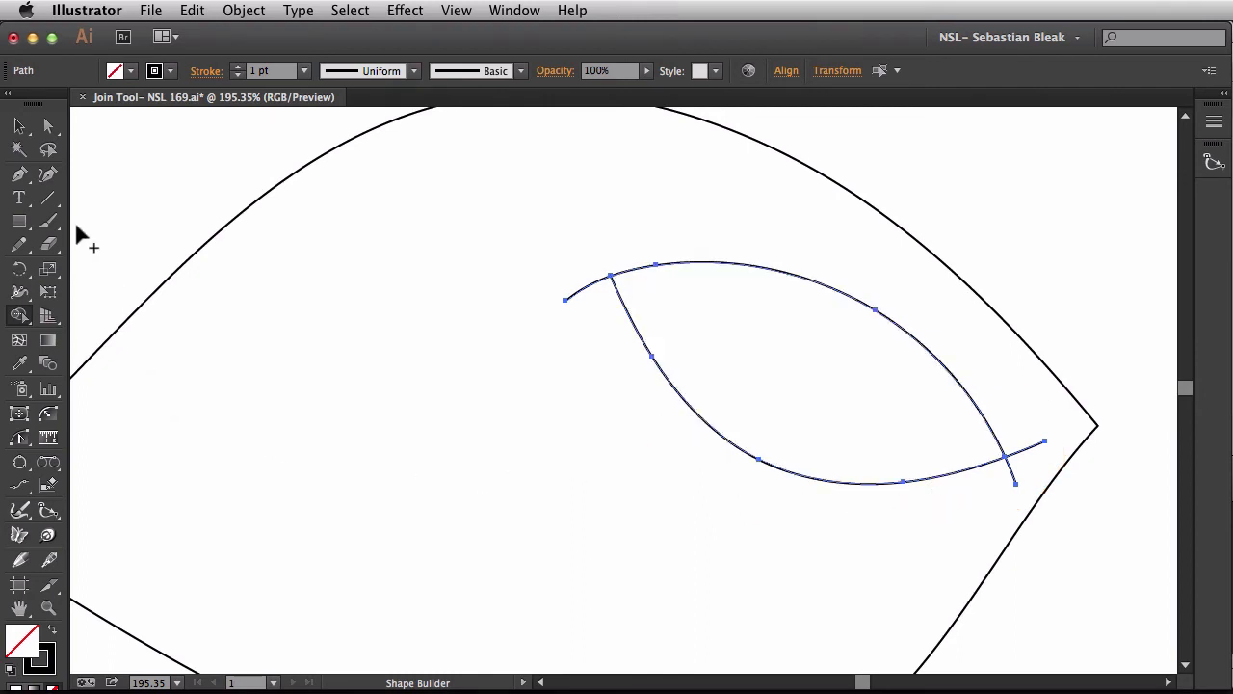
Step: Float the Tools panel and load the Pencil Drawing tools set from Window > Tools
left_click(19, 246)
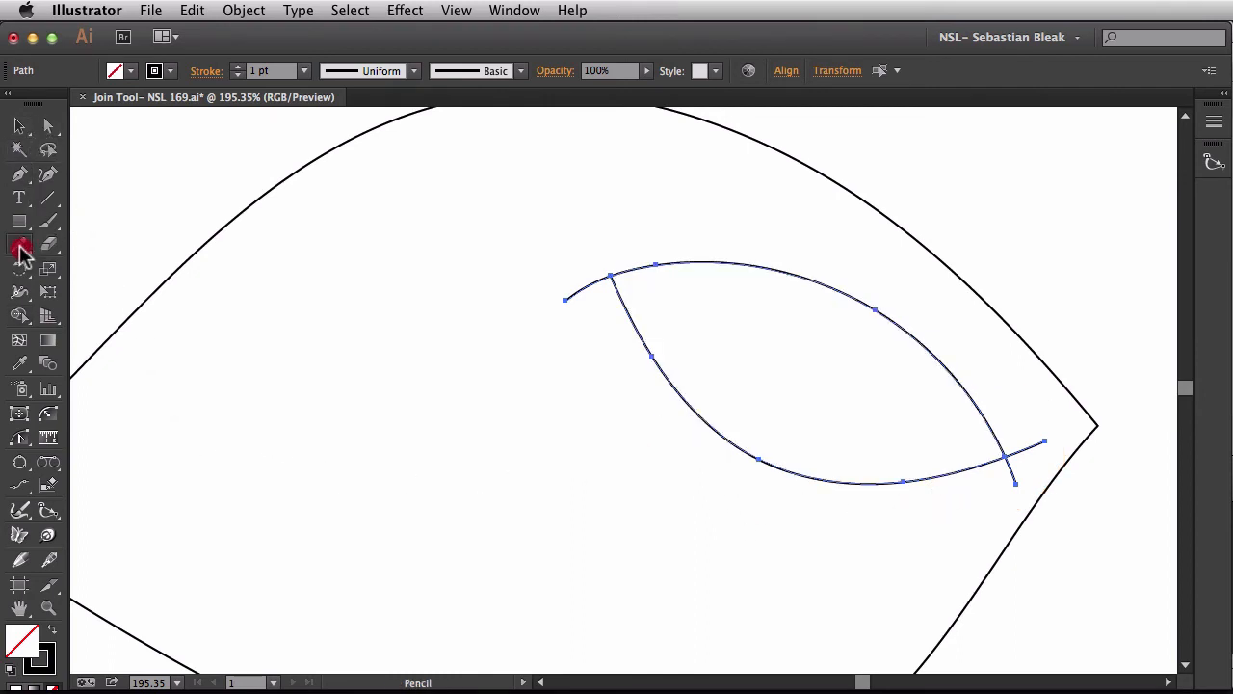
left_click(21, 242)
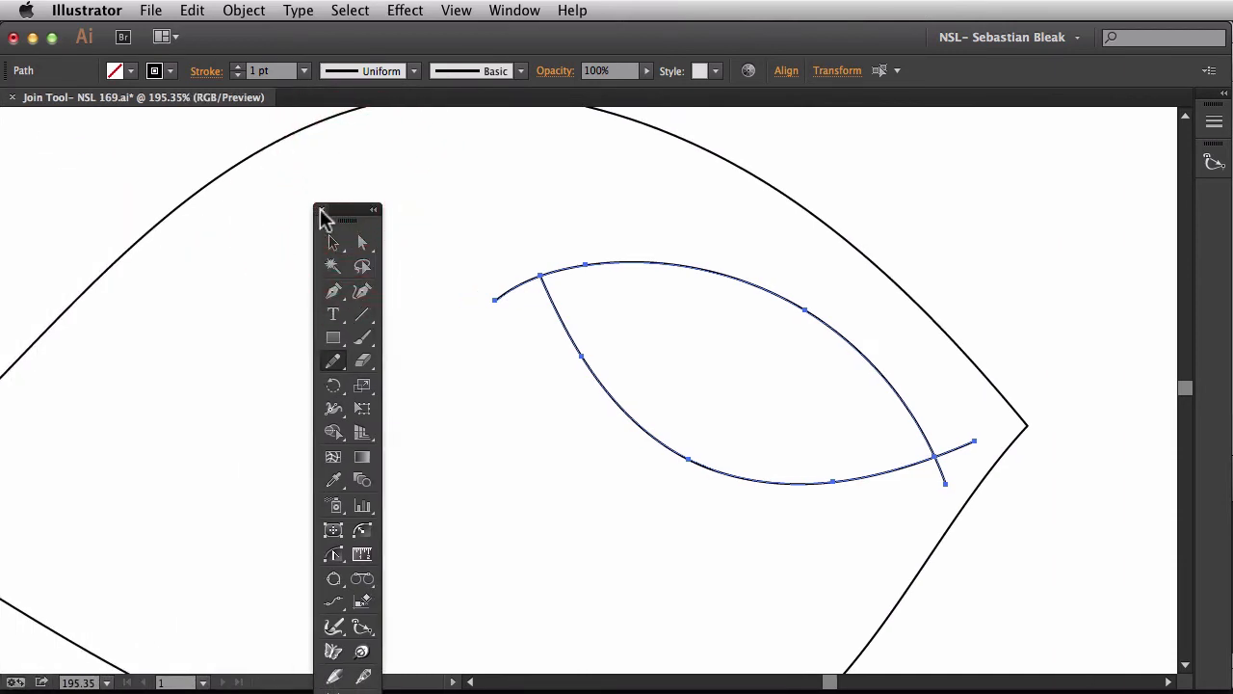
left_click(513, 11)
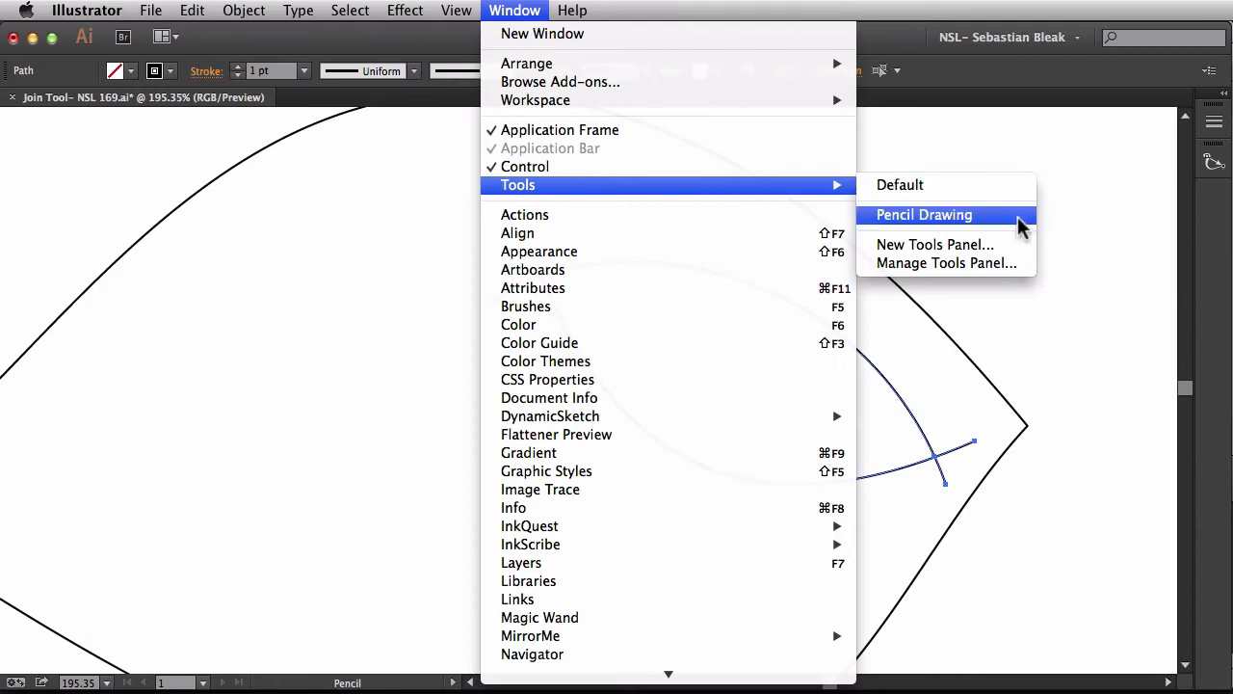
left_click(925, 214)
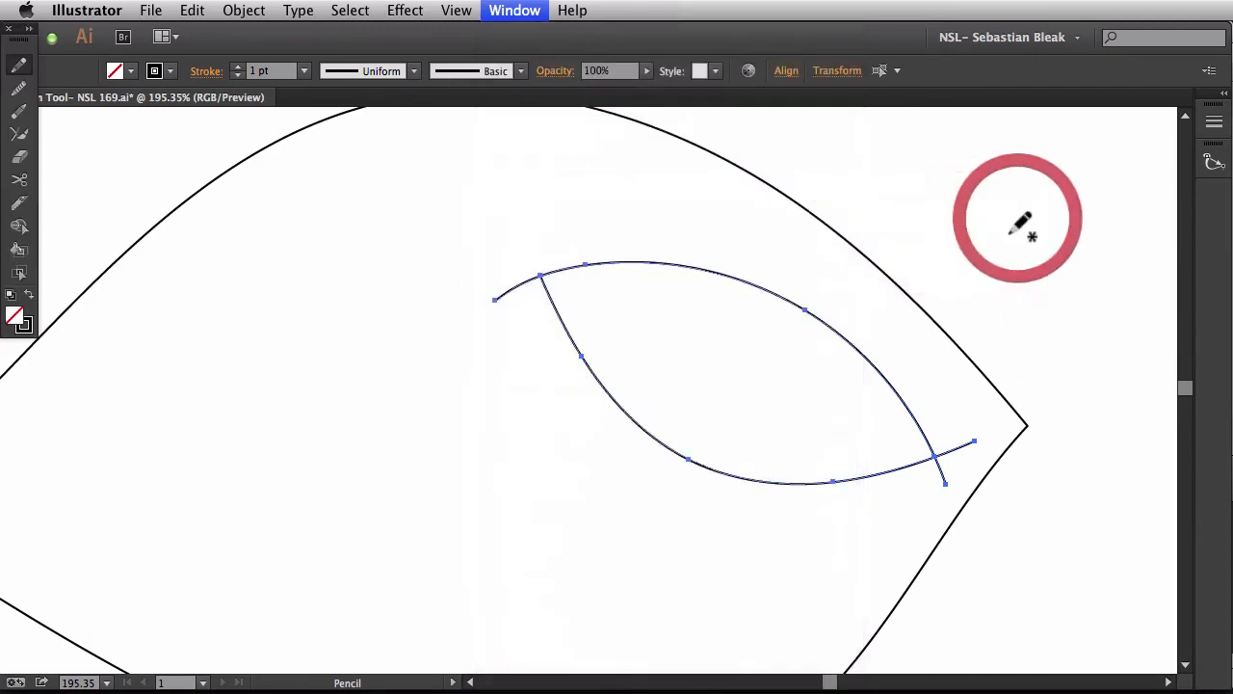
mouse_move(16, 35)
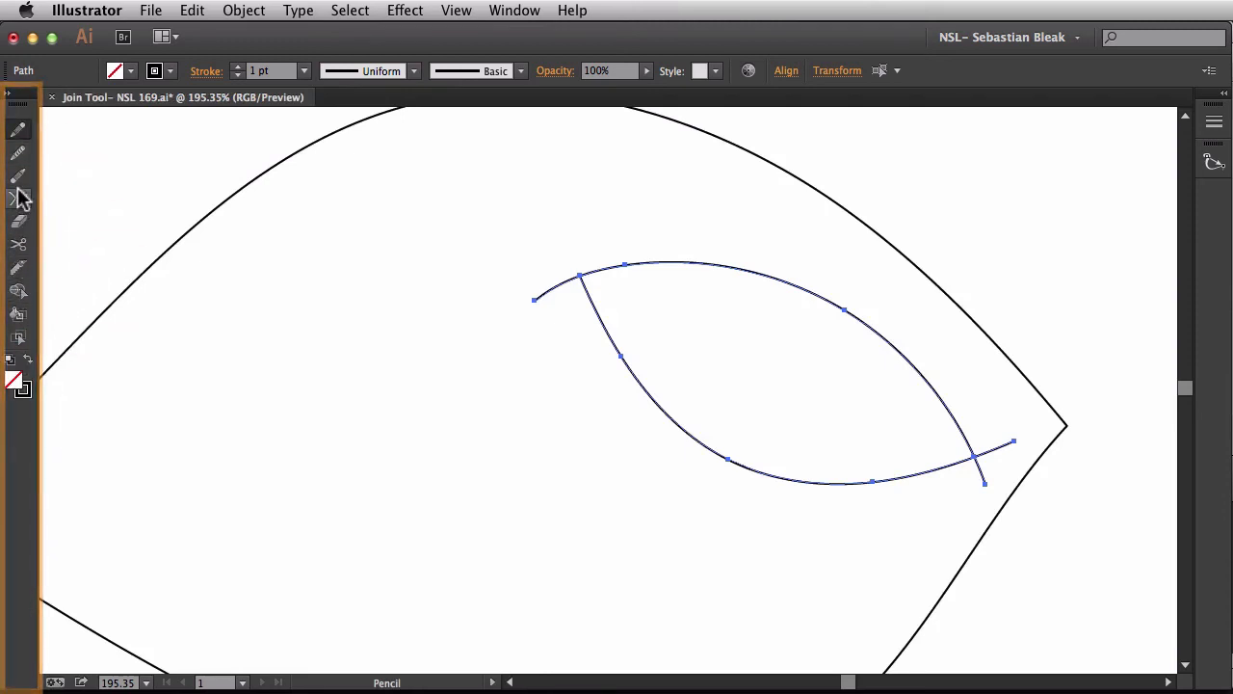
Step: Join the eye's crossing ends into a pointed almond, return to Selection and show the whole fish
left_click(19, 197)
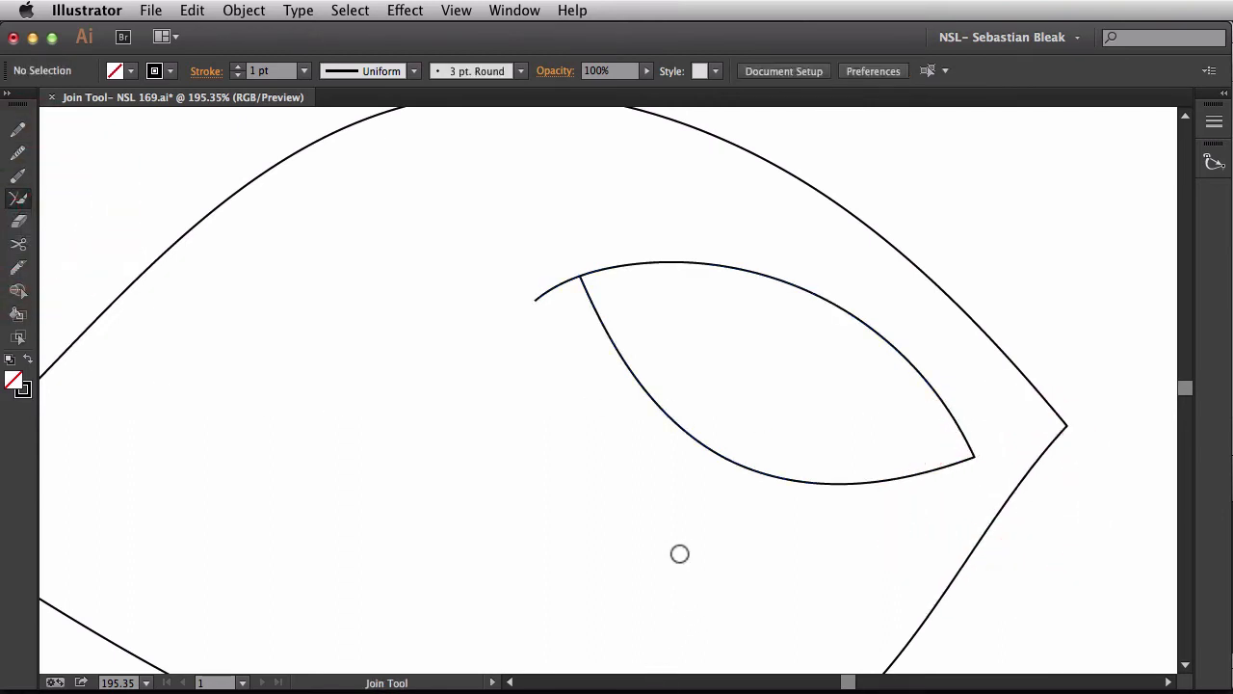
key("v")
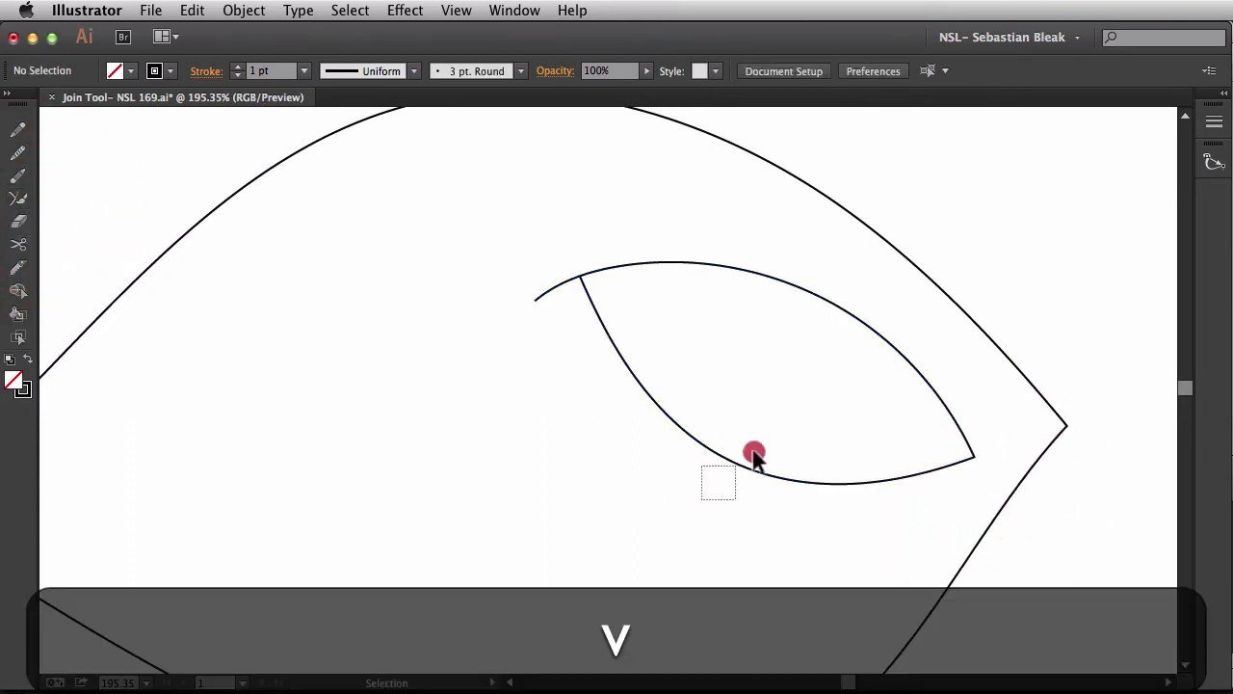
key("cmd+z")
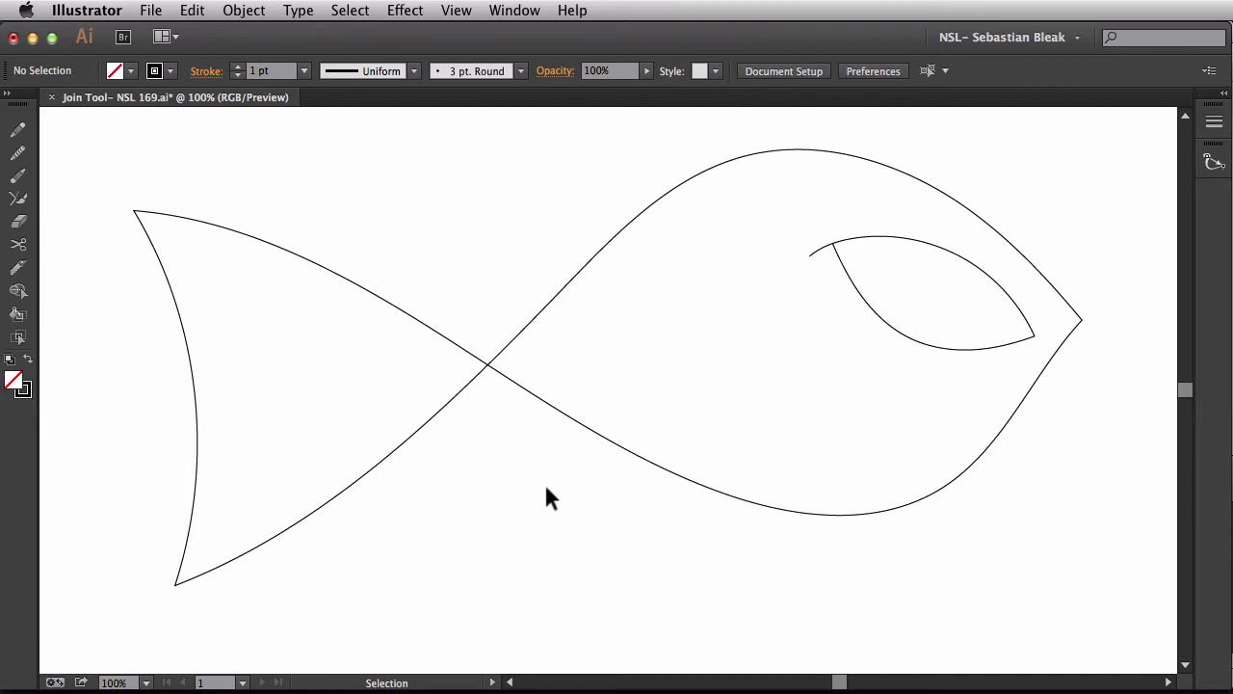
Step: Pencil-draw a fin inside the fish body and join its crossing ends into a closed point
left_click(19, 127)
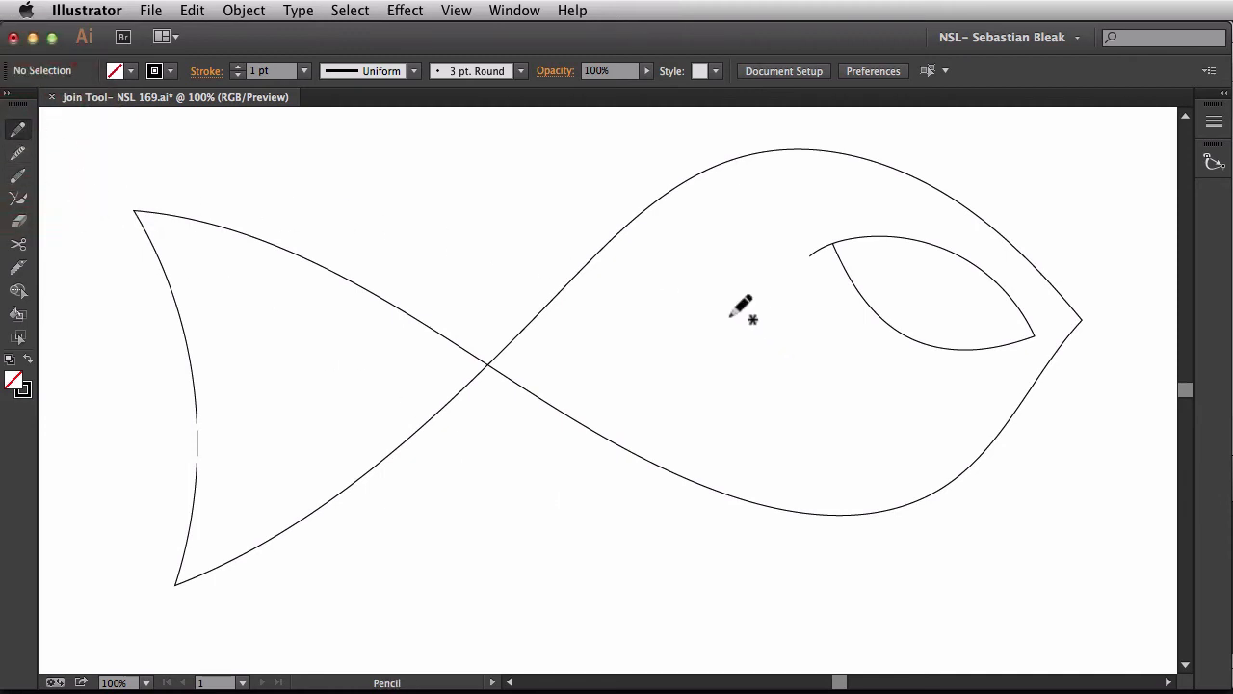
mouse_move(665, 279)
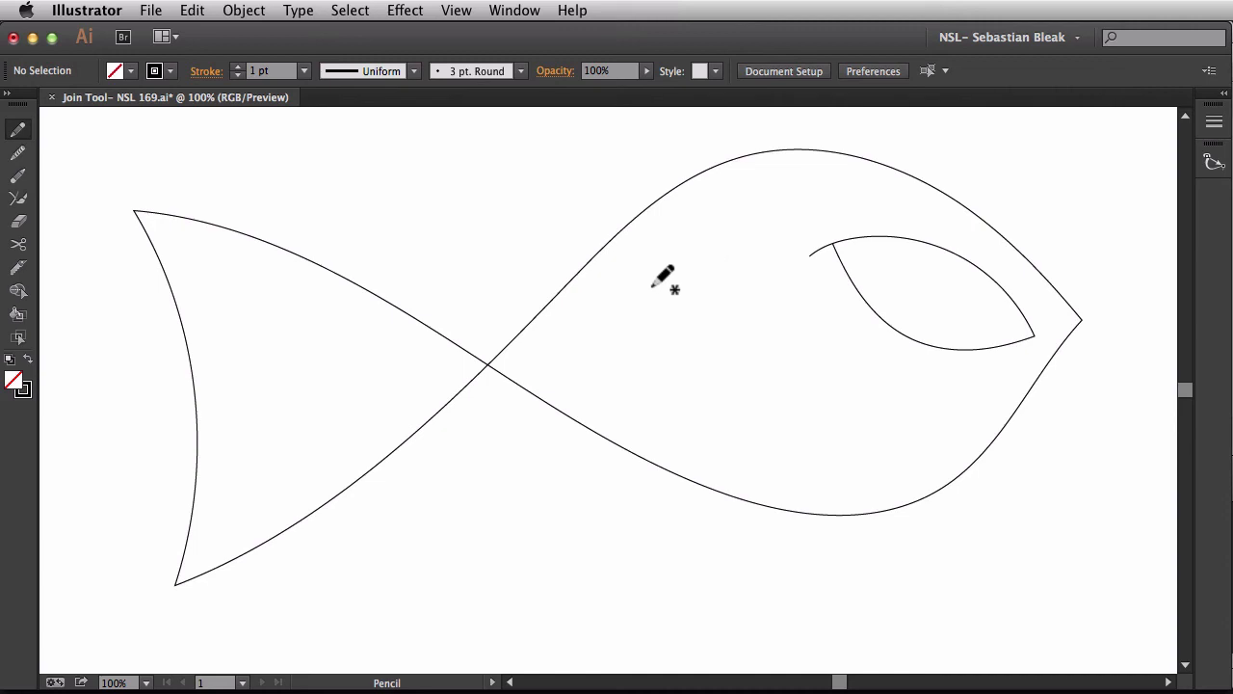
left_click_drag(663, 279, 759, 354)
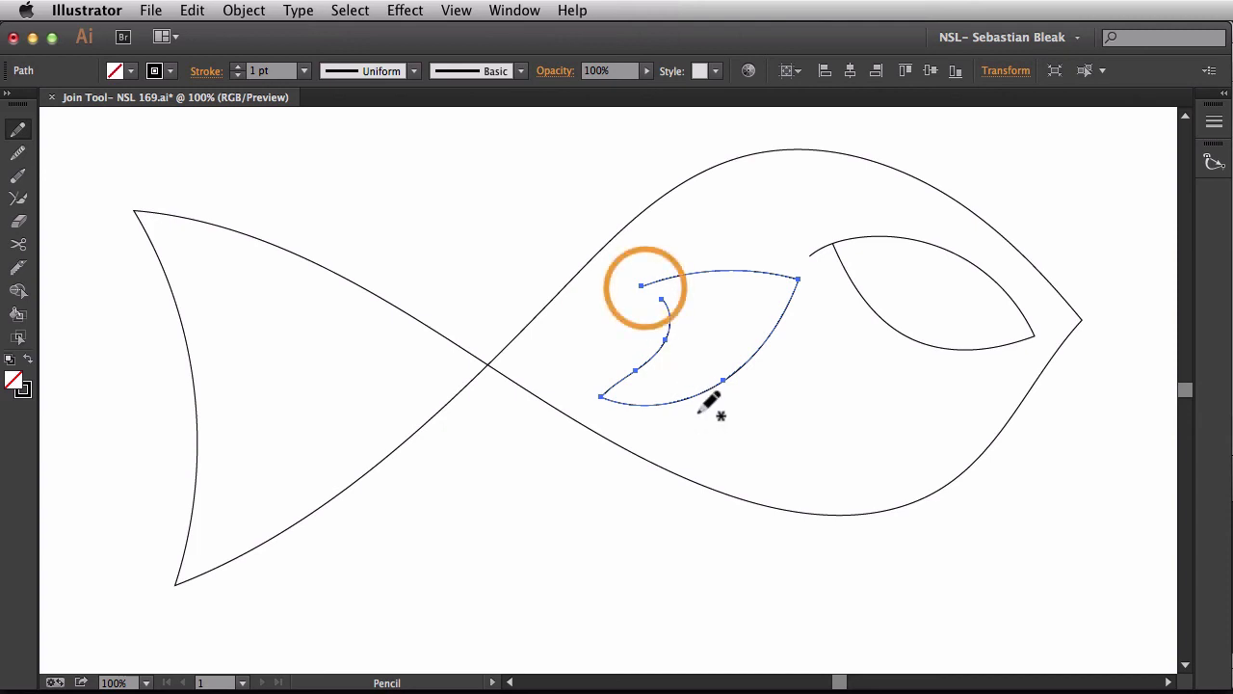
left_click(19, 196)
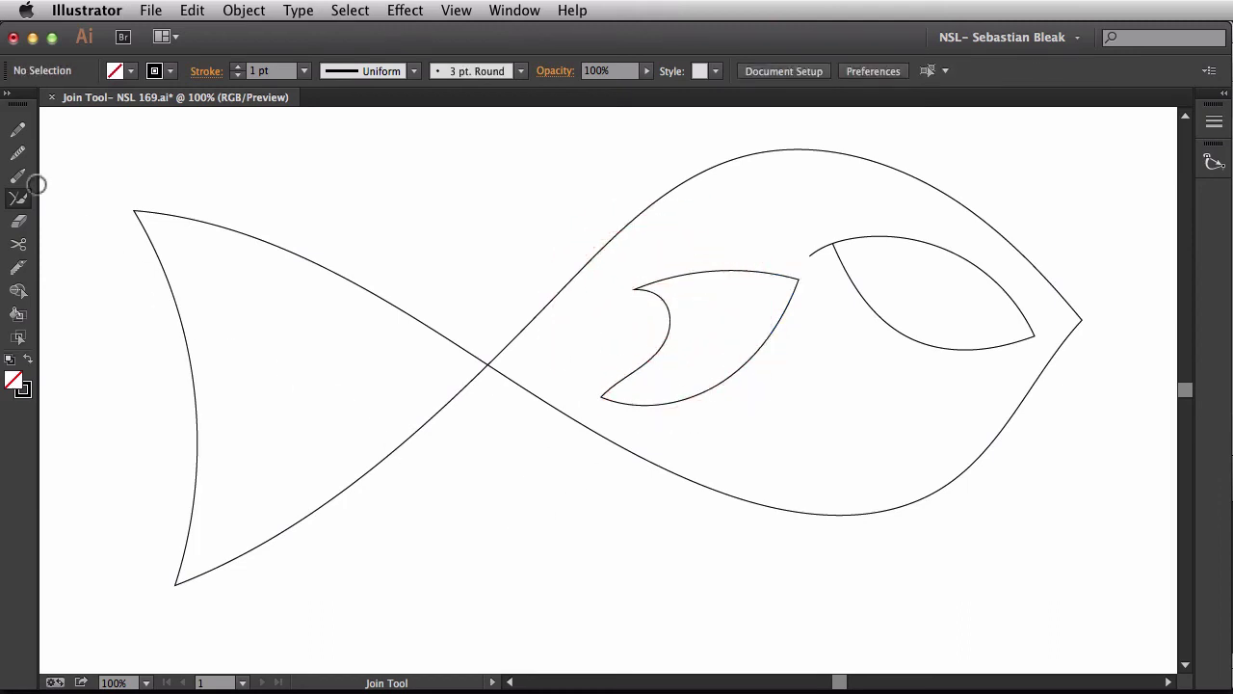
key("cmd")
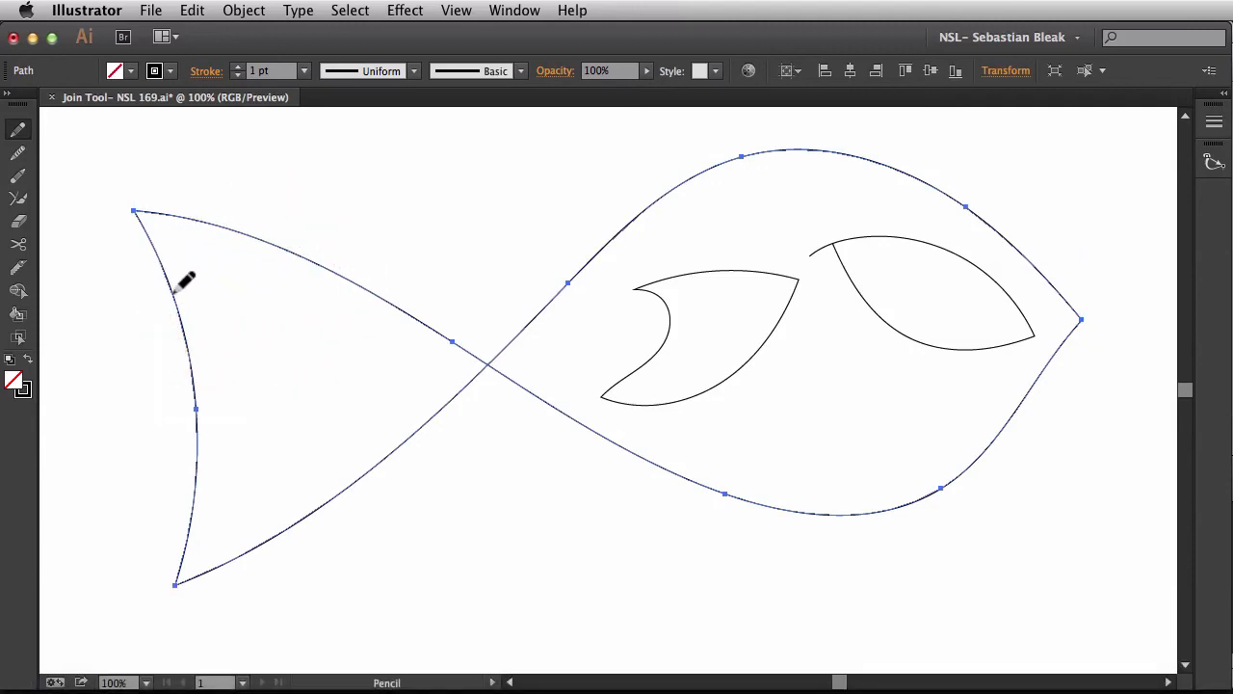
Step: Redraw the tail's vertical edge with the Pencil so a jagged notch cuts into it
left_click_drag(178, 279, 235, 420)
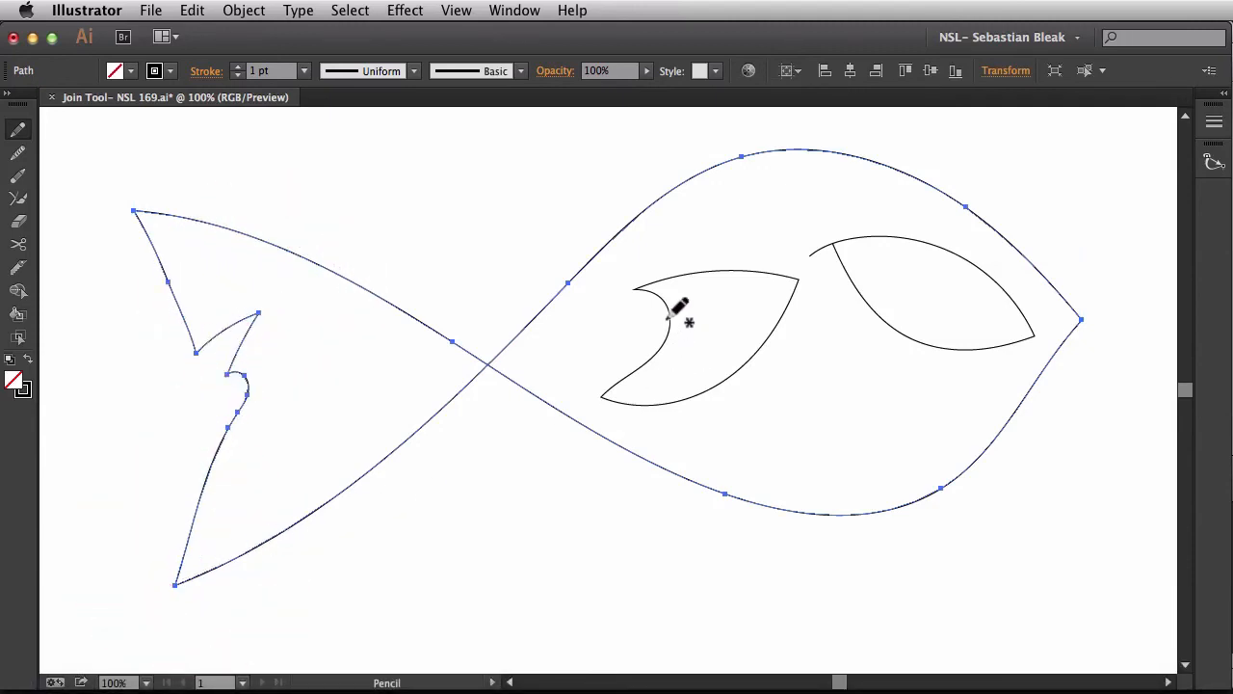
key("cmd")
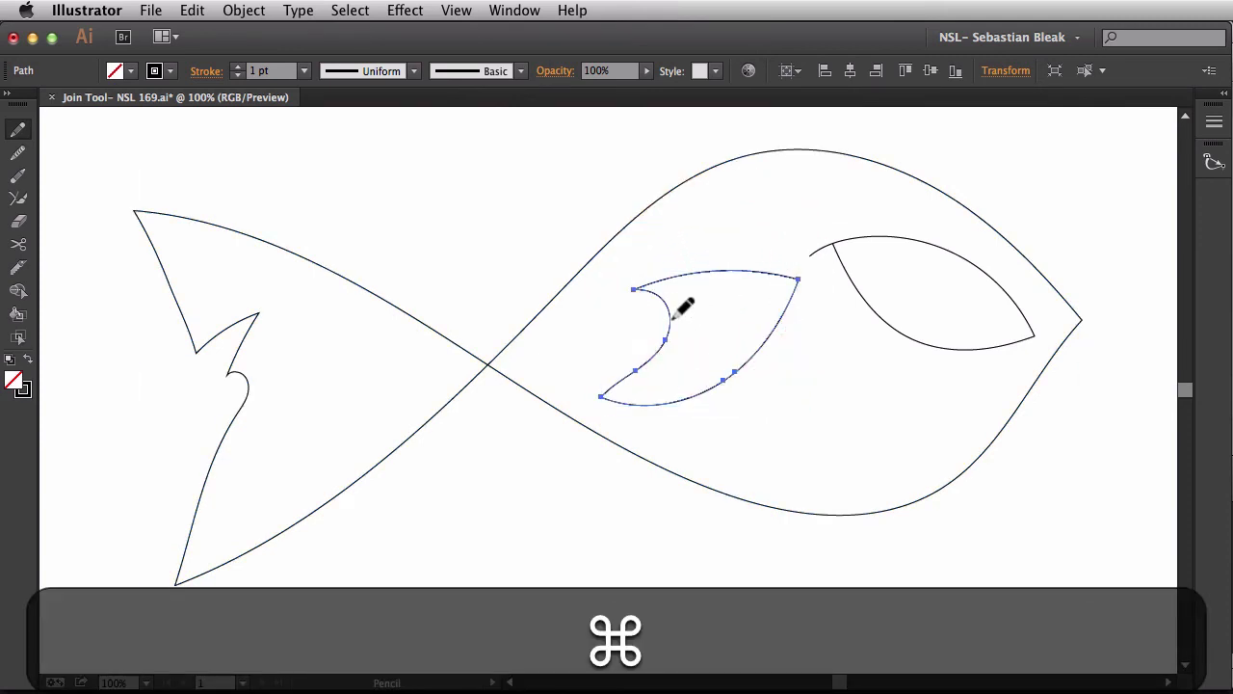